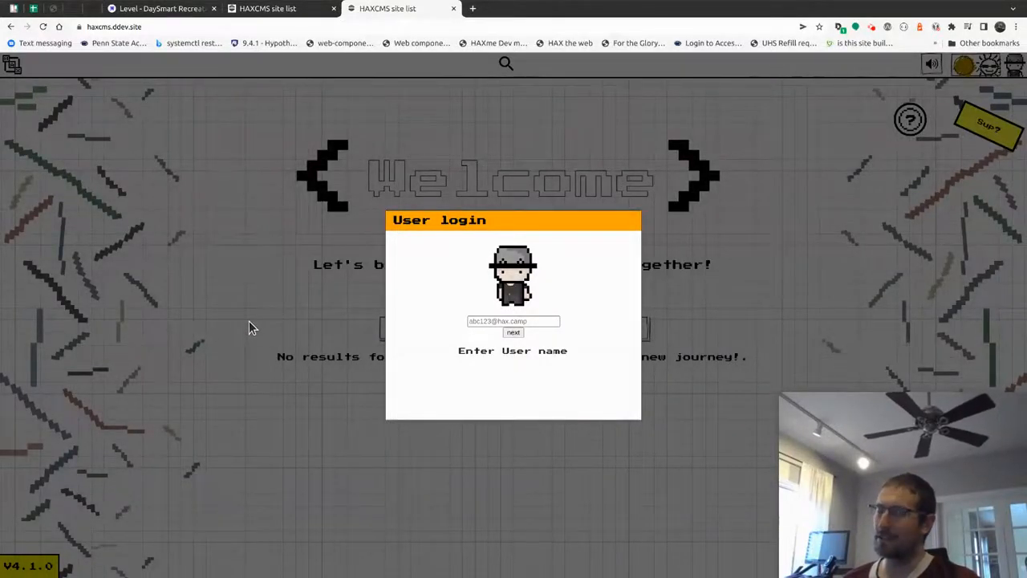
mouse_move(484, 388)
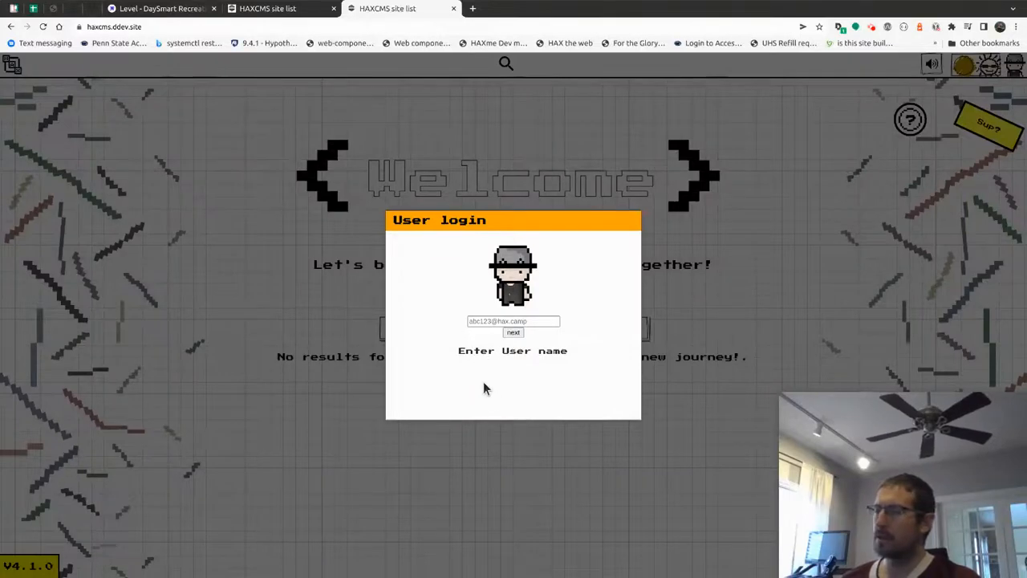
mouse_move(447, 353)
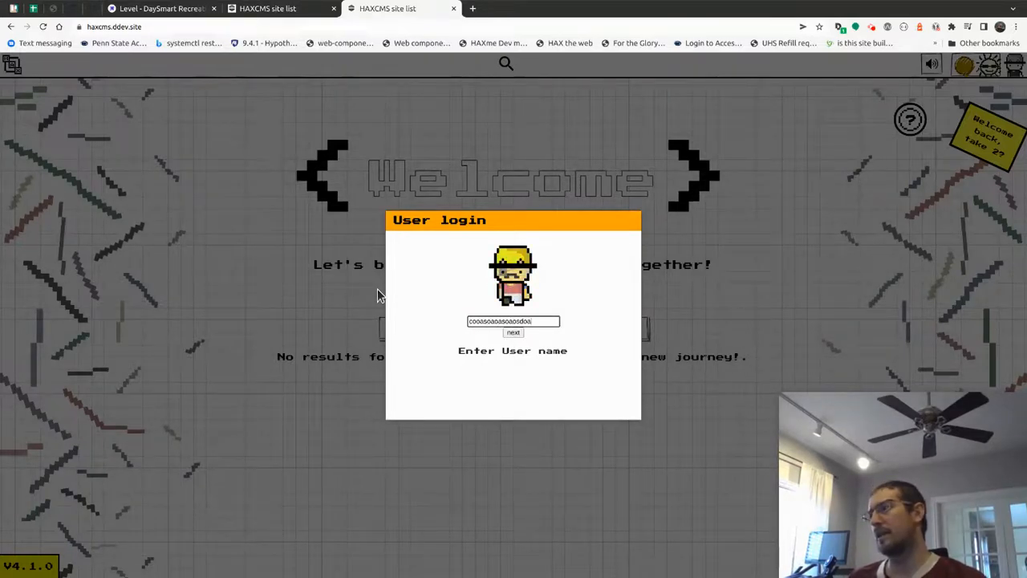
Sign in to HAXcms with user name 'admin' and its password
text(admin)
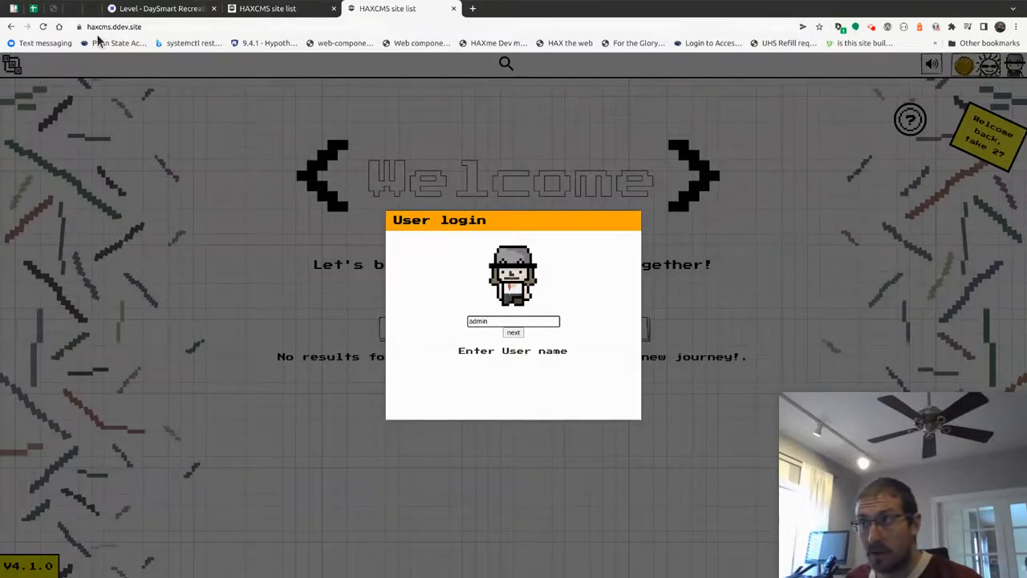
click(512, 333)
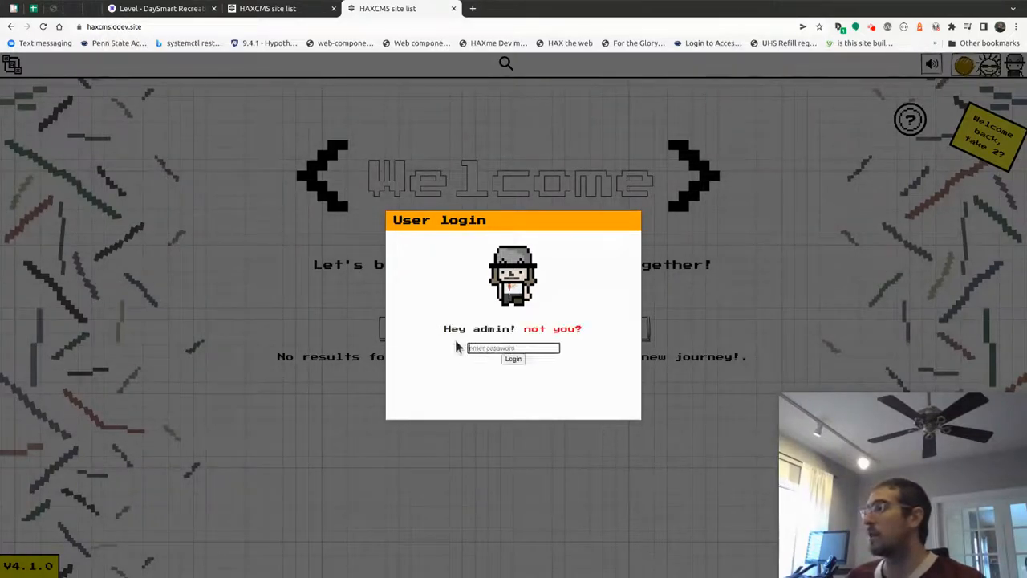
text(password)
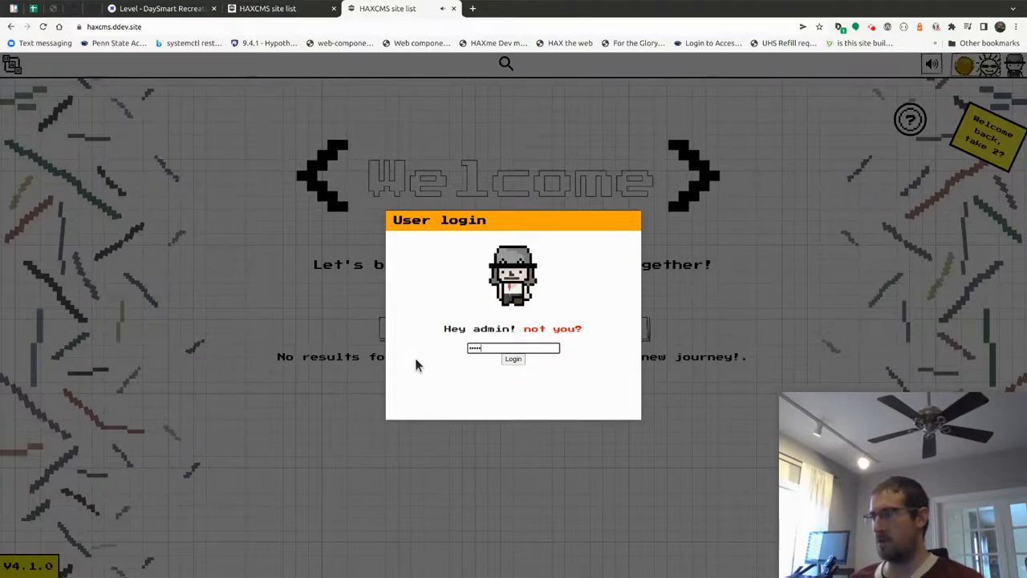
click(513, 359)
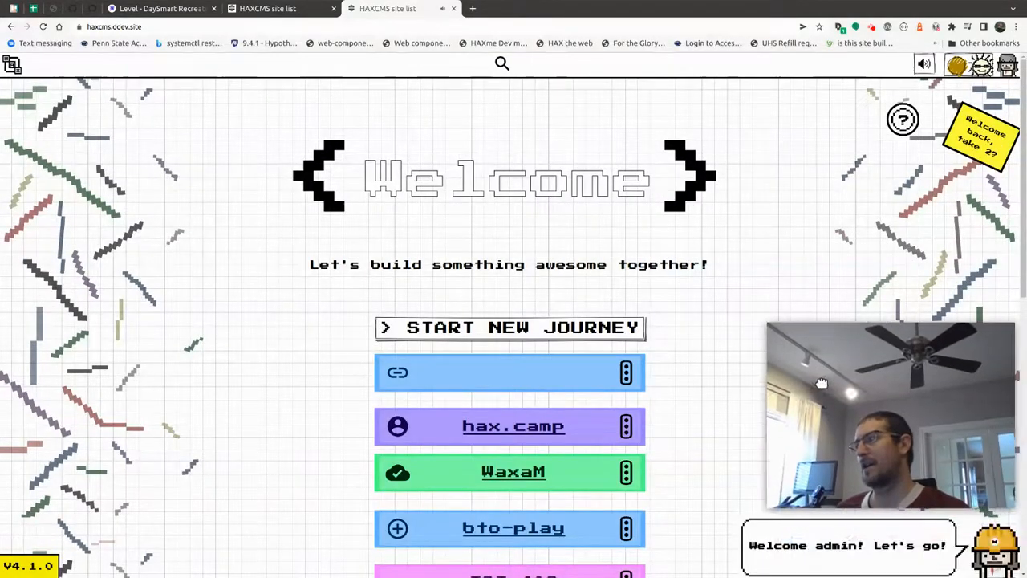
mouse_move(776, 333)
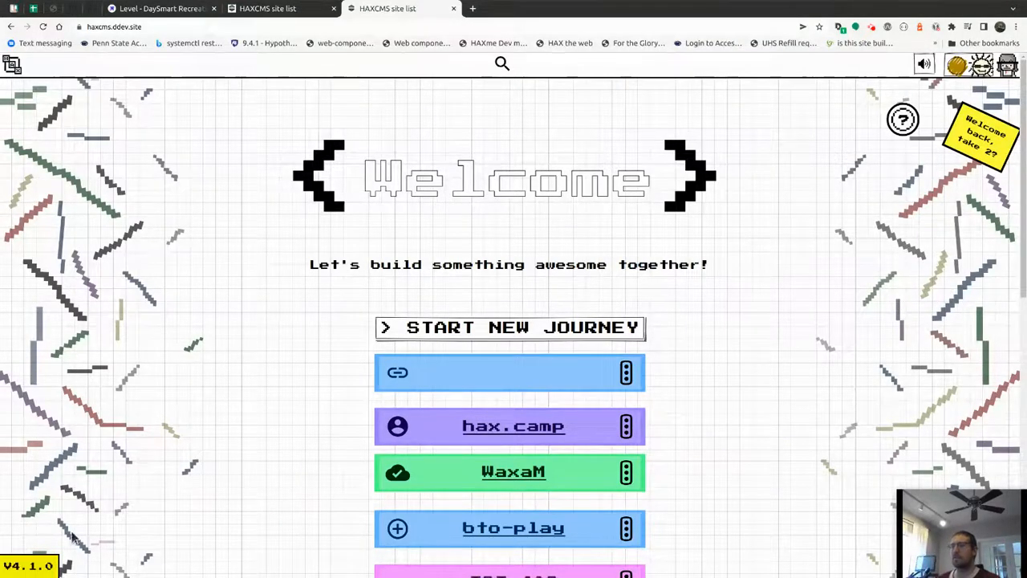
mouse_move(182, 359)
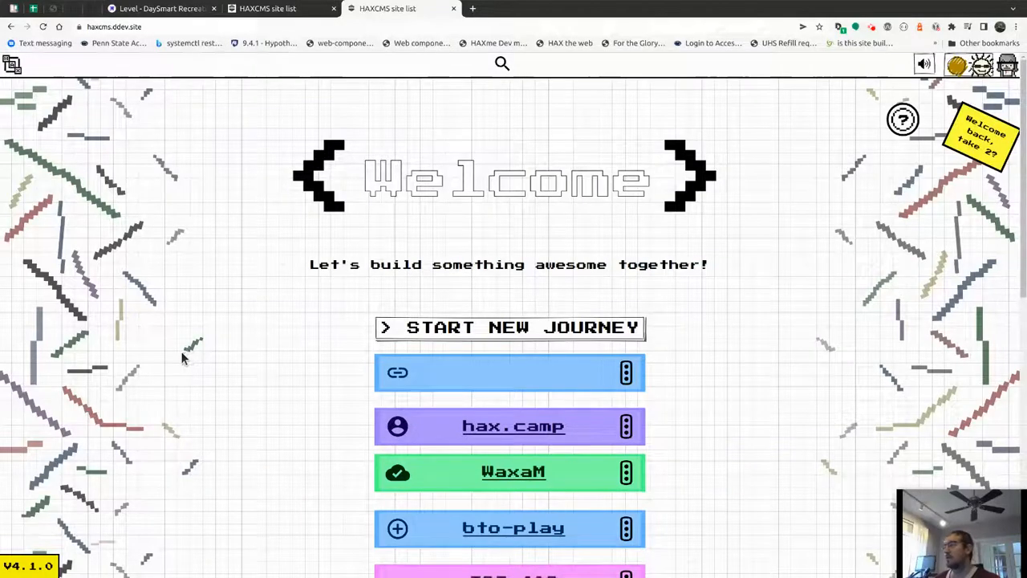
scroll(down, 3)
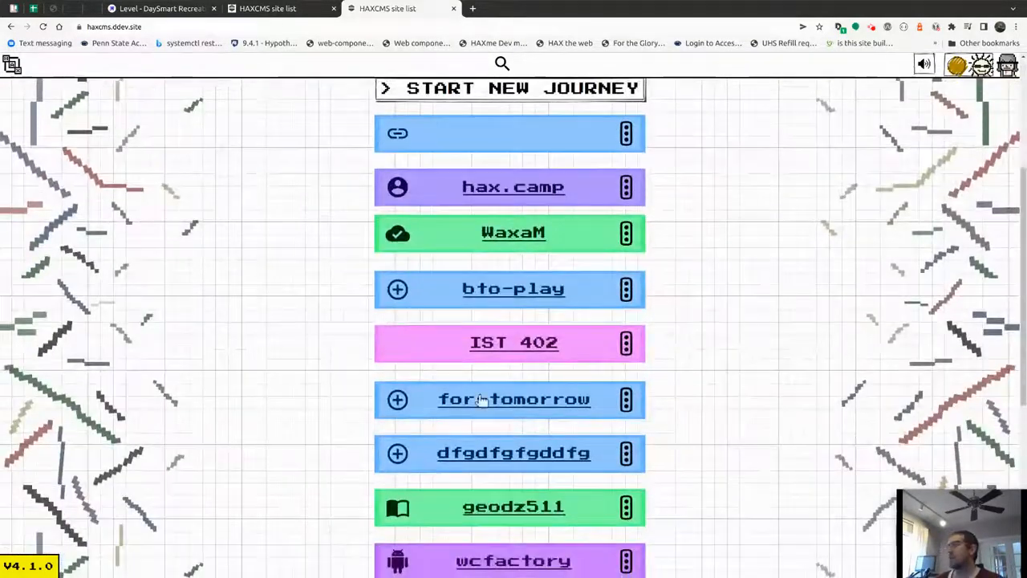
mouse_move(742, 373)
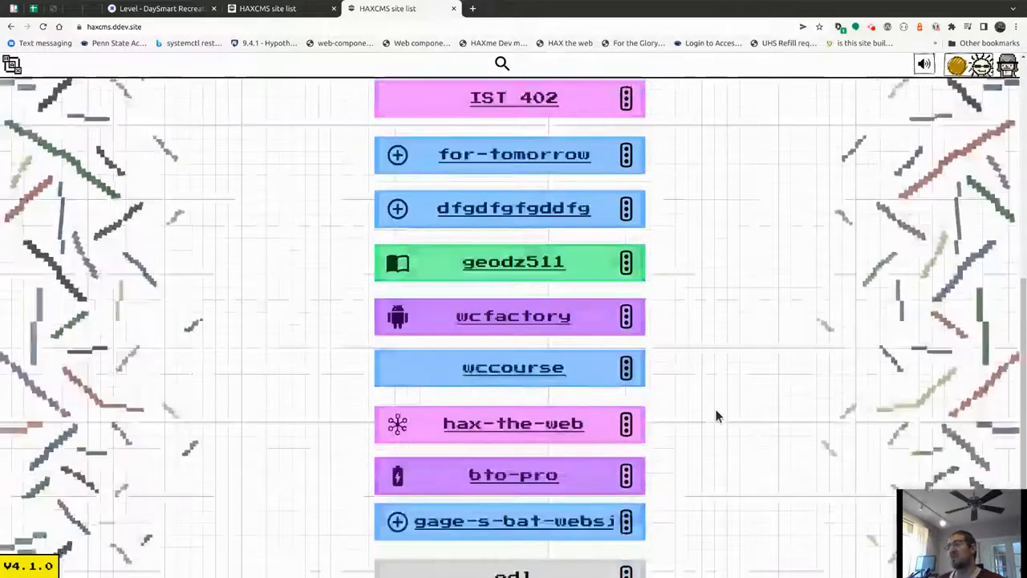
scroll(down, 3)
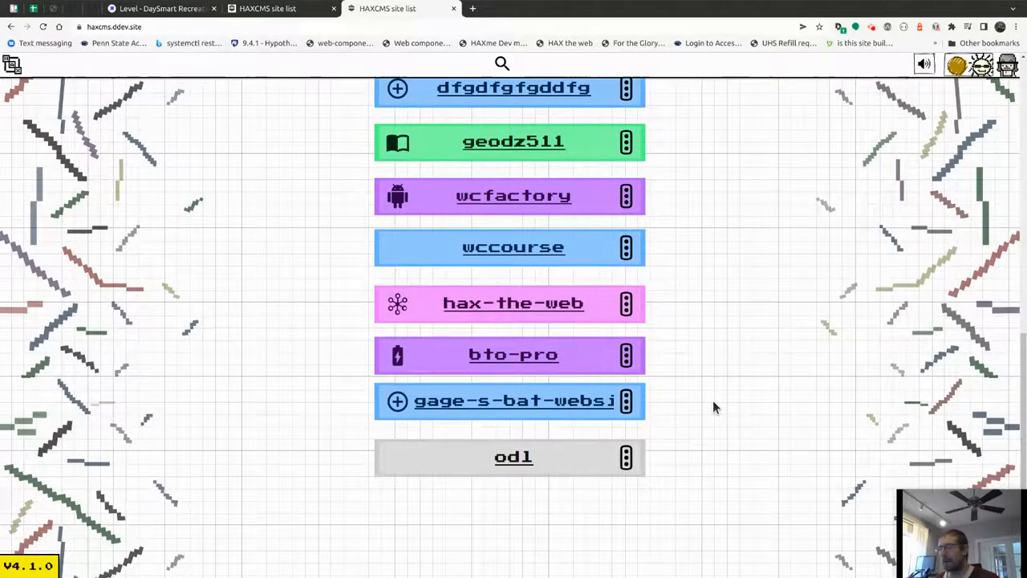
mouse_move(626, 303)
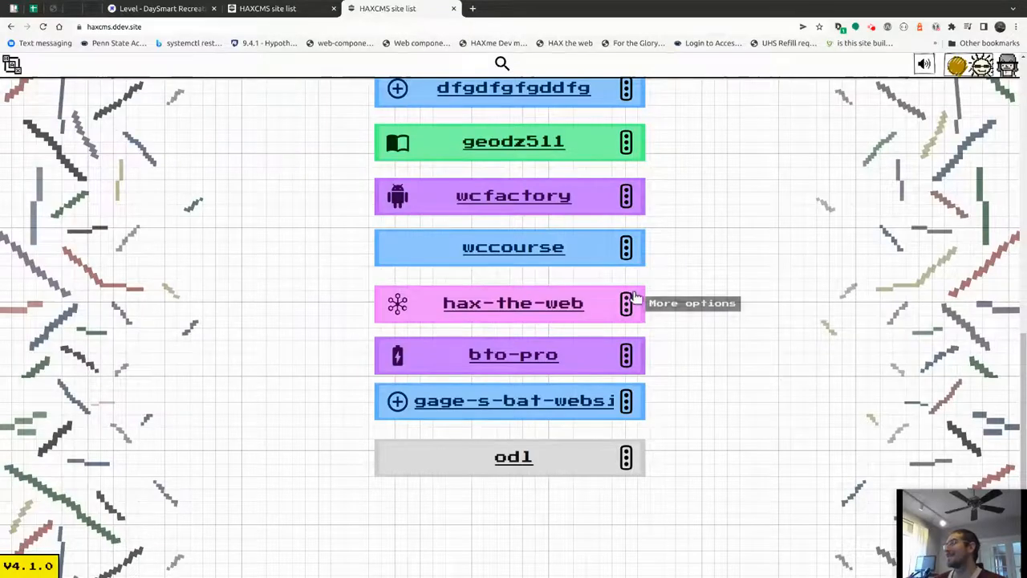
click(625, 302)
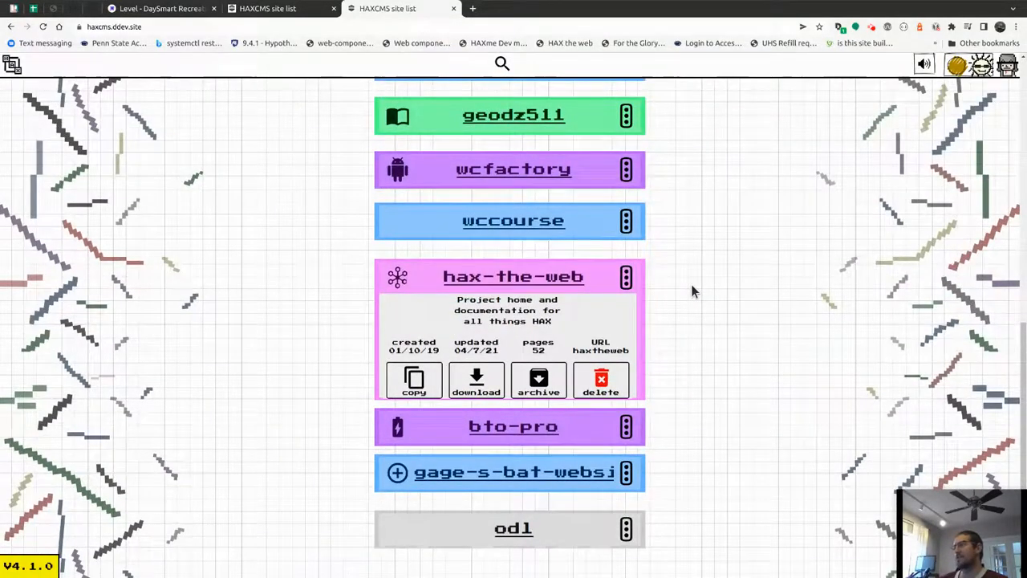
mouse_move(626, 276)
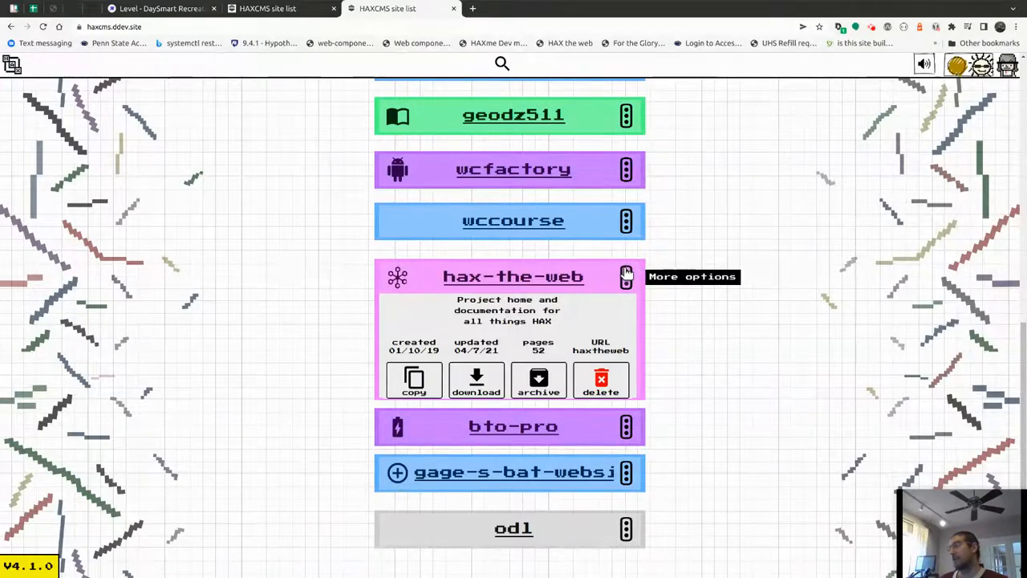
mouse_move(601, 380)
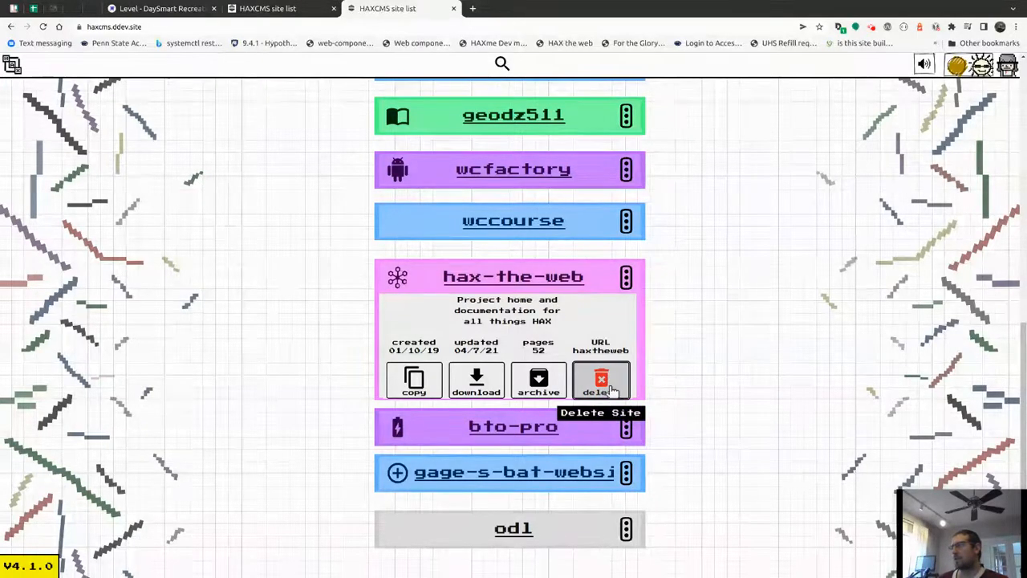
mouse_move(414, 380)
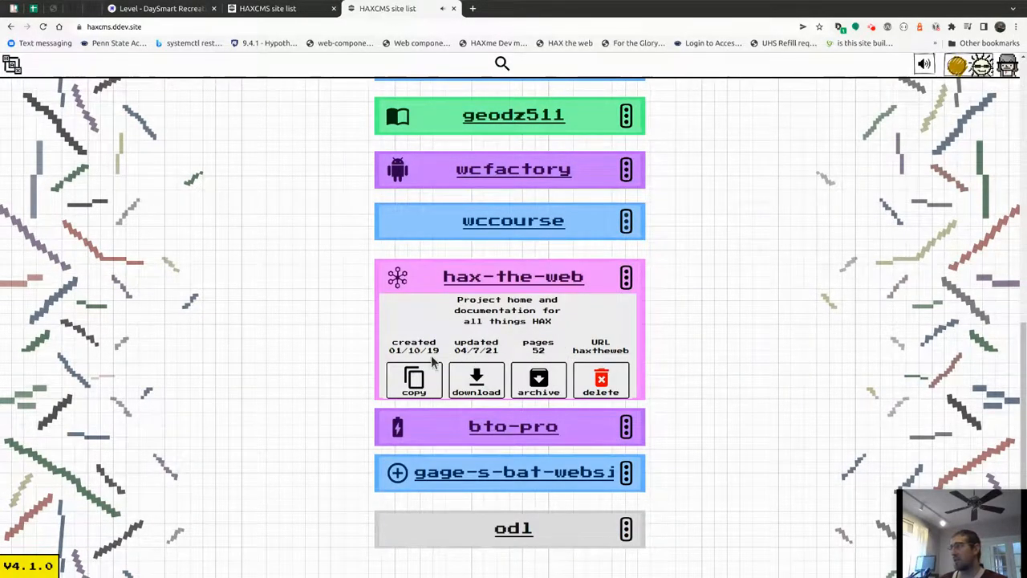
mouse_move(608, 327)
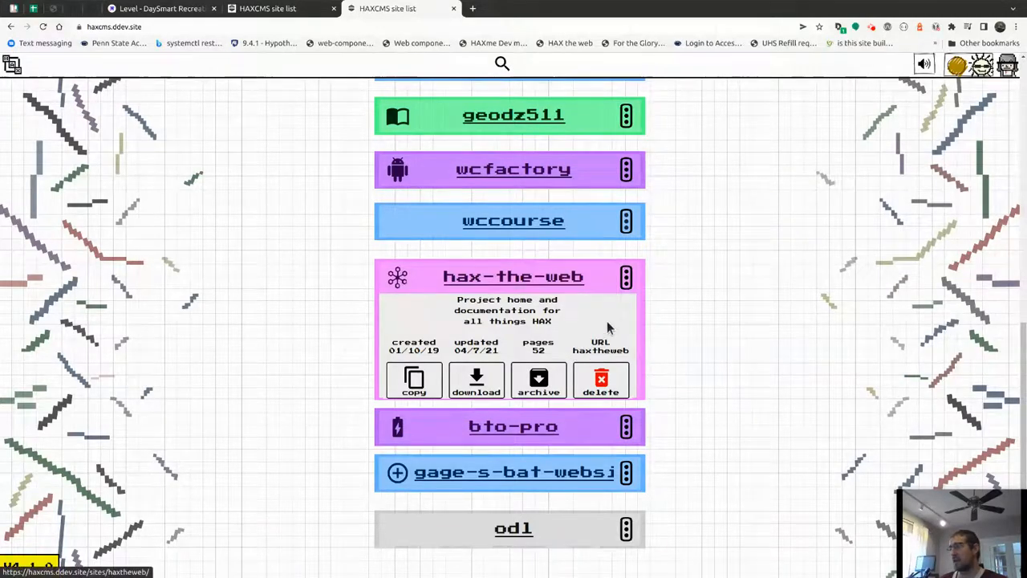
mouse_move(626, 276)
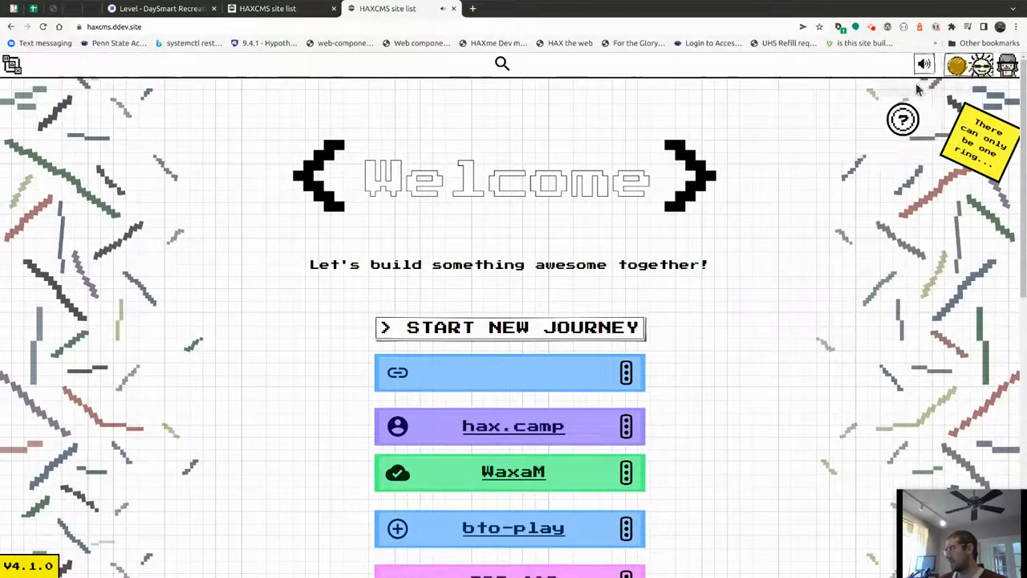
mouse_move(785, 227)
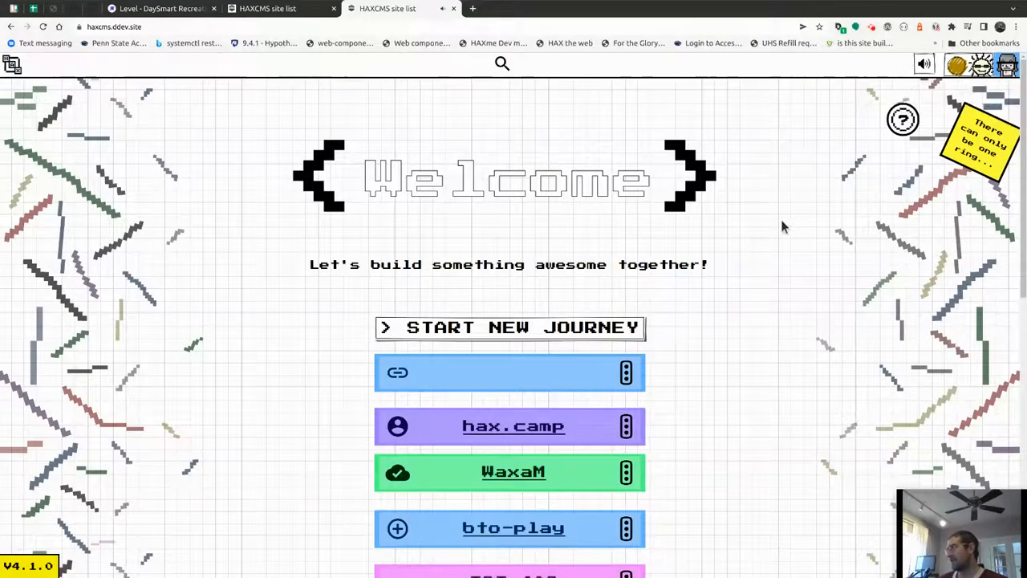
Switch the site list to the dark theme and open the for-tomorrow site
click(955, 65)
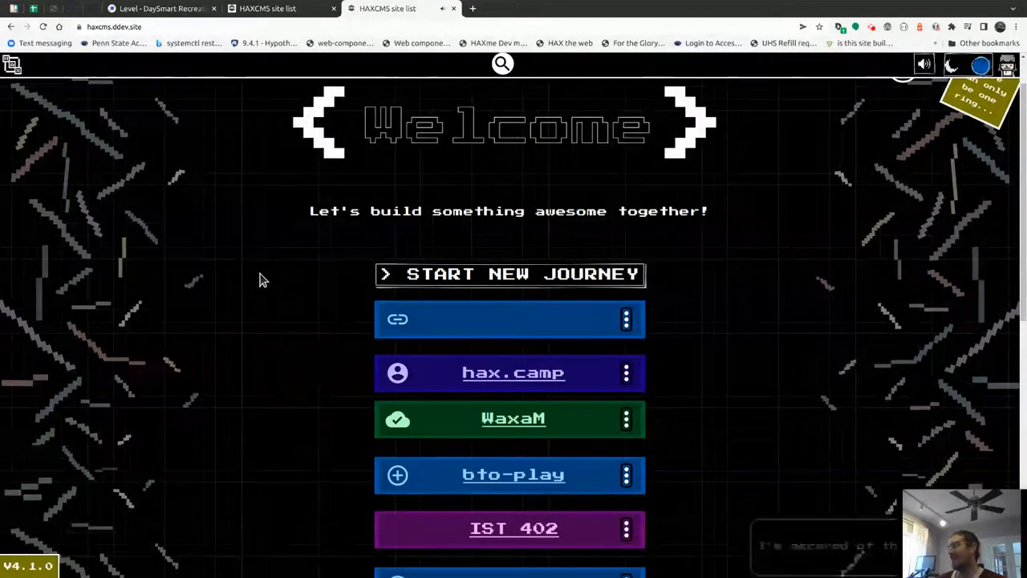
scroll(down, 3)
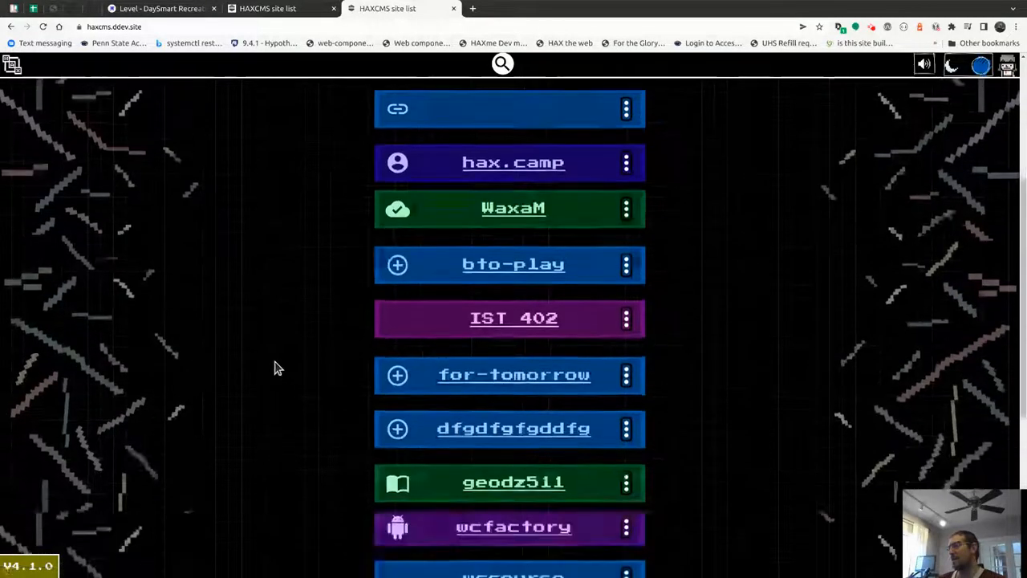
scroll(down, 3)
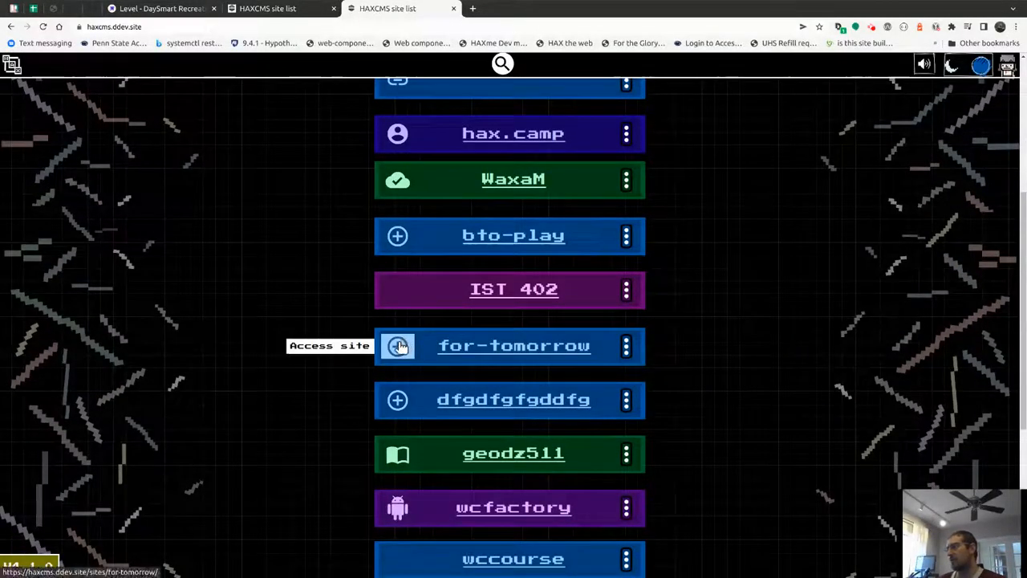
click(398, 345)
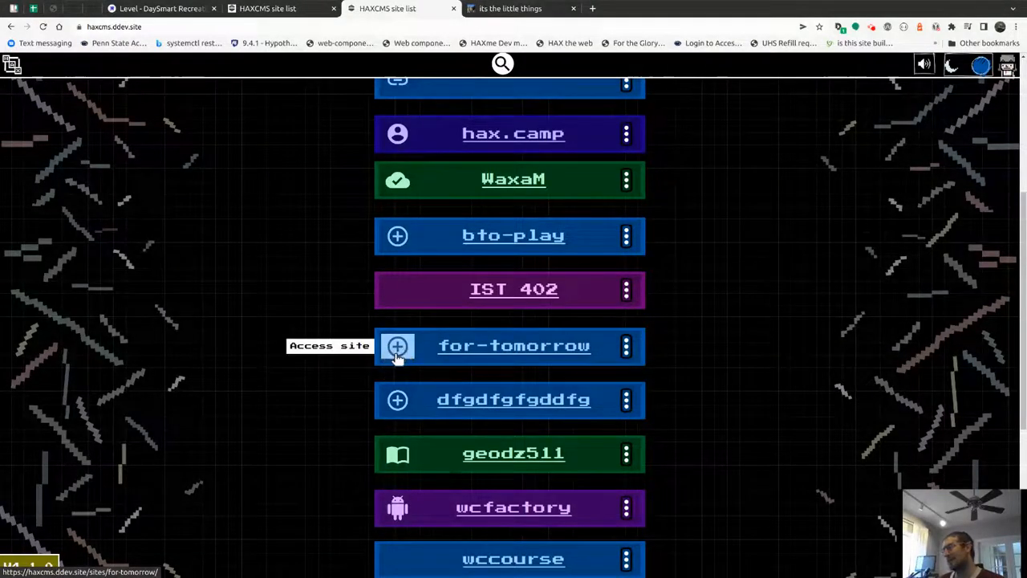
click(398, 346)
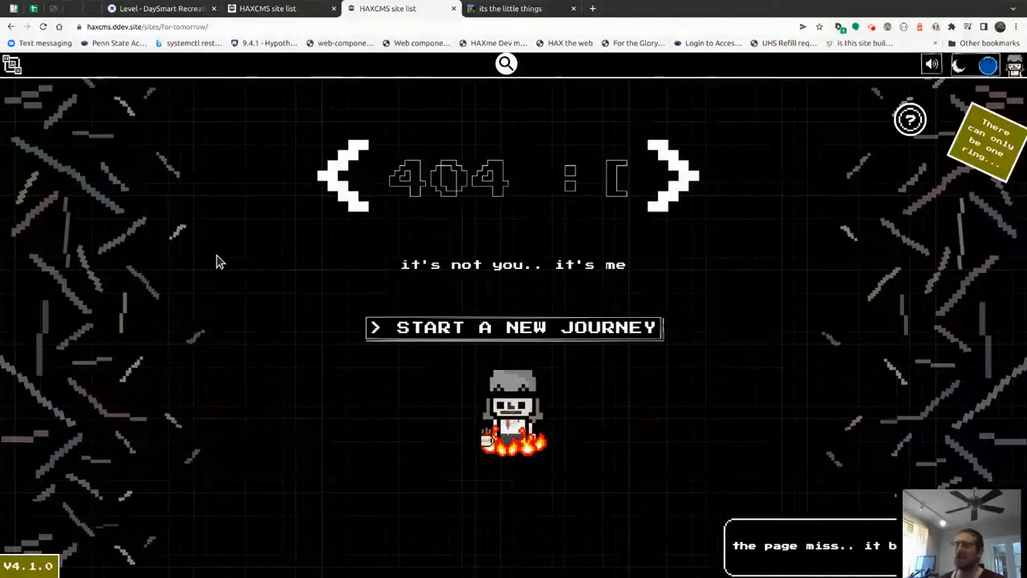
mouse_move(148, 297)
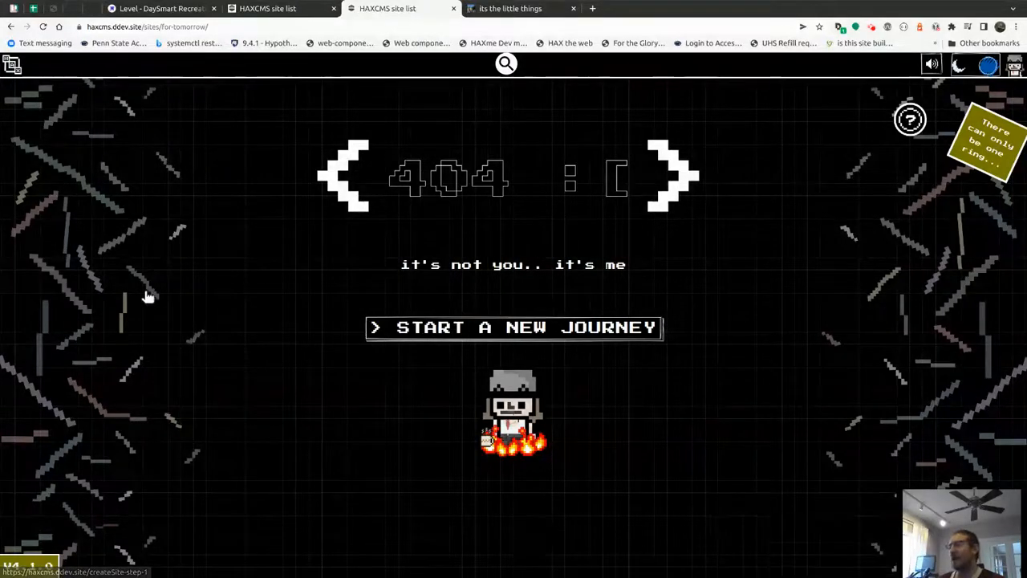
mouse_move(296, 381)
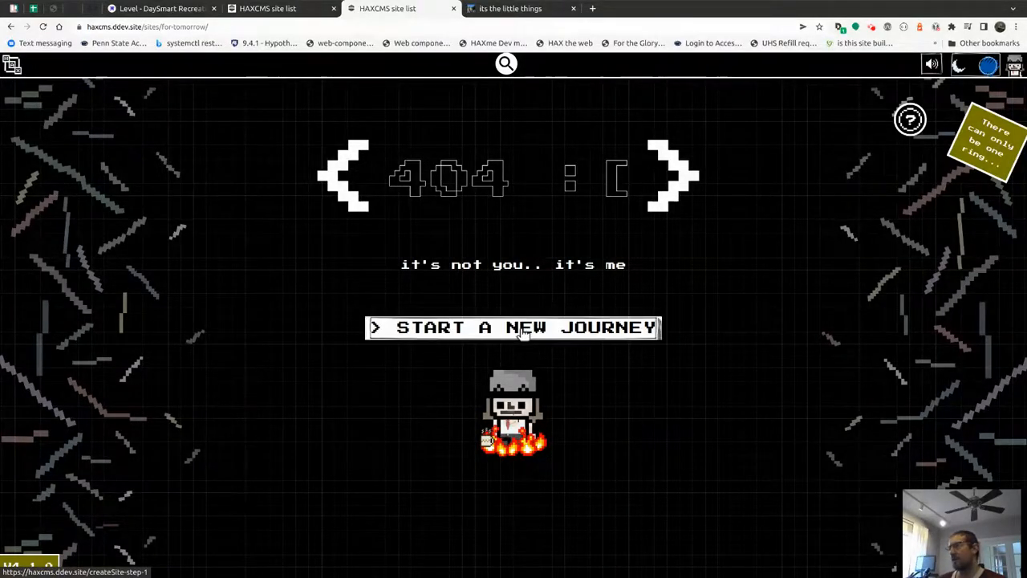
Start a portfolio site, log in as admin again, and close the 'its the little things' tab
click(513, 328)
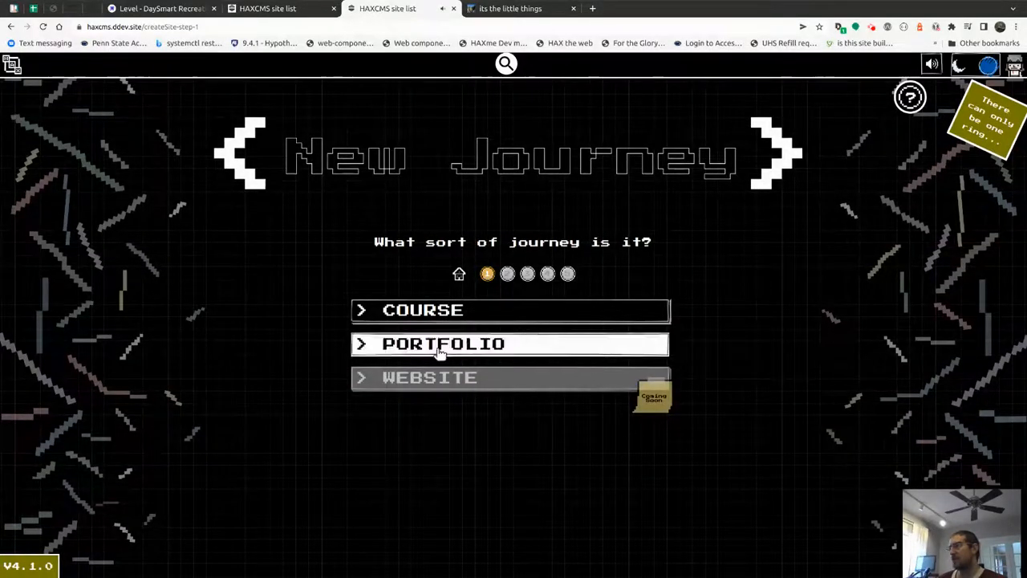
click(443, 343)
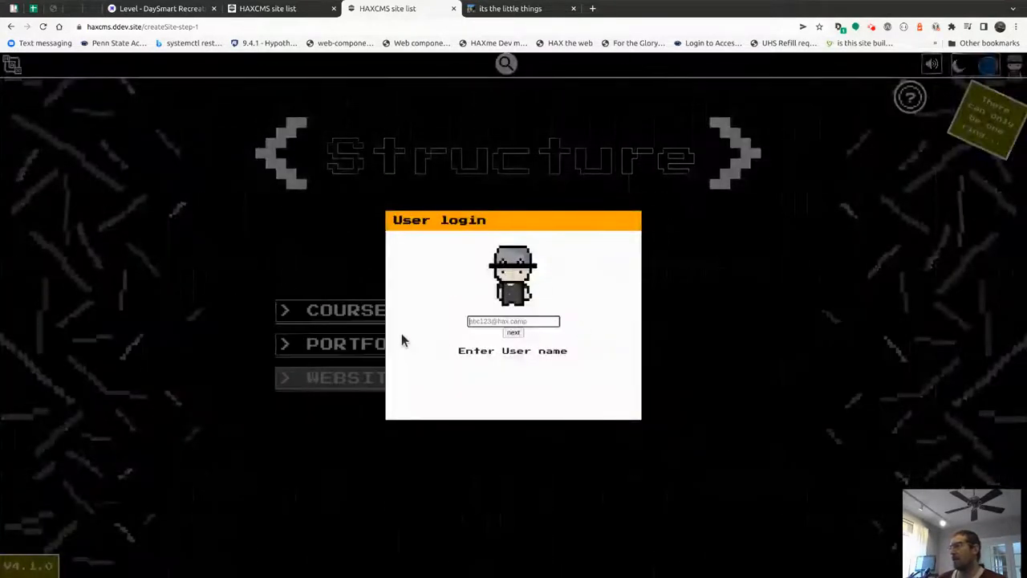
click(513, 332)
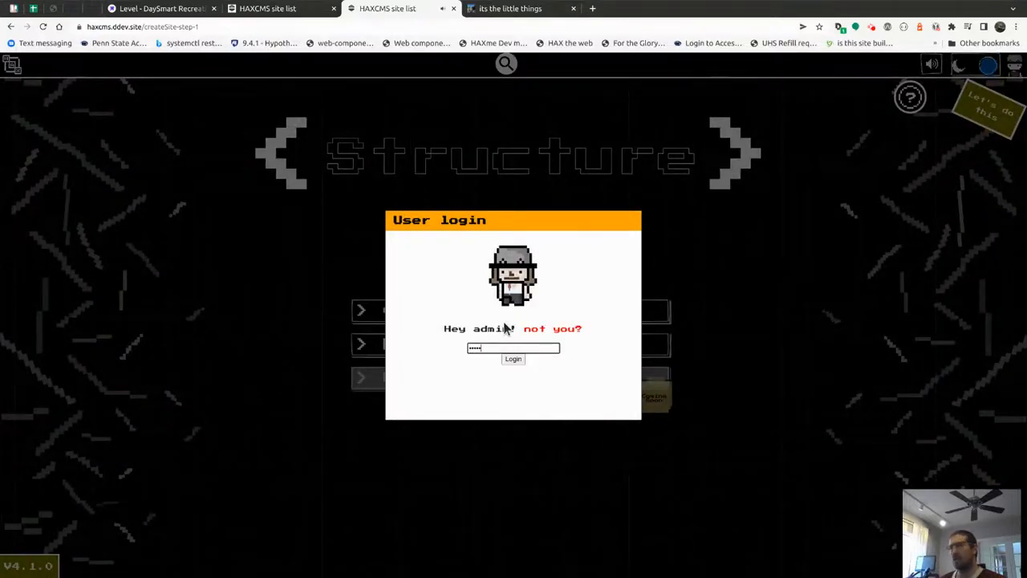
click(513, 359)
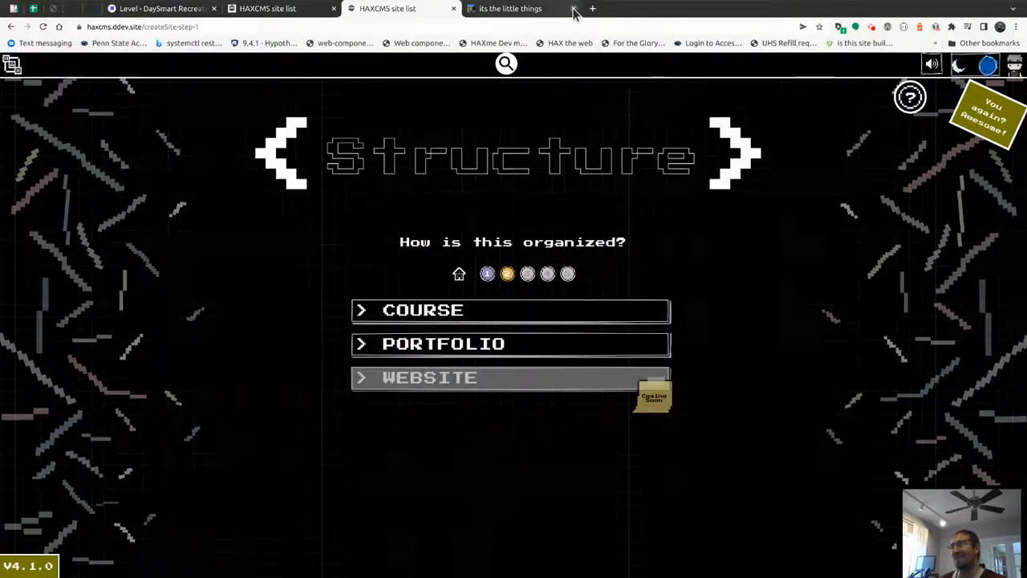
click(574, 11)
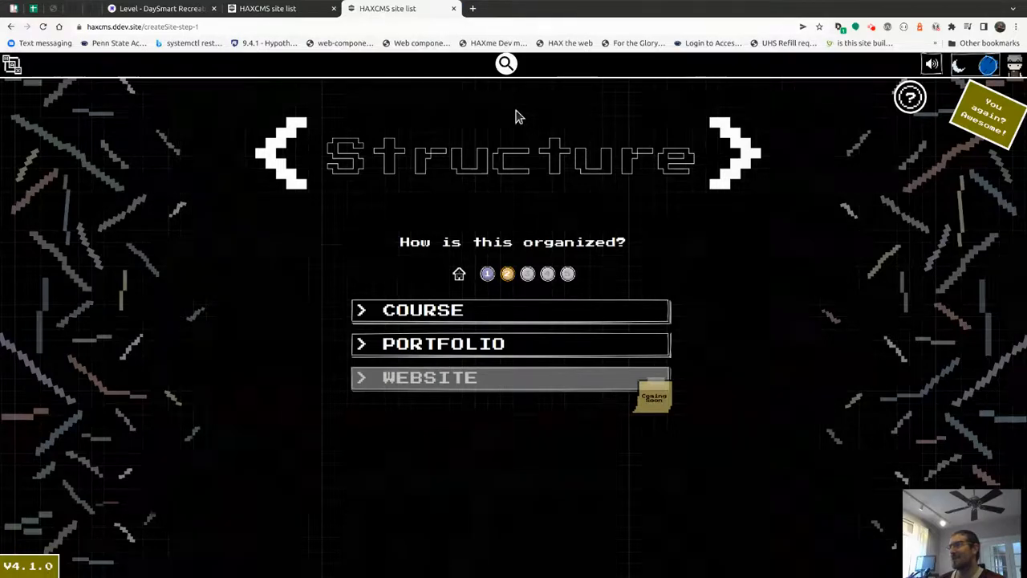
click(506, 63)
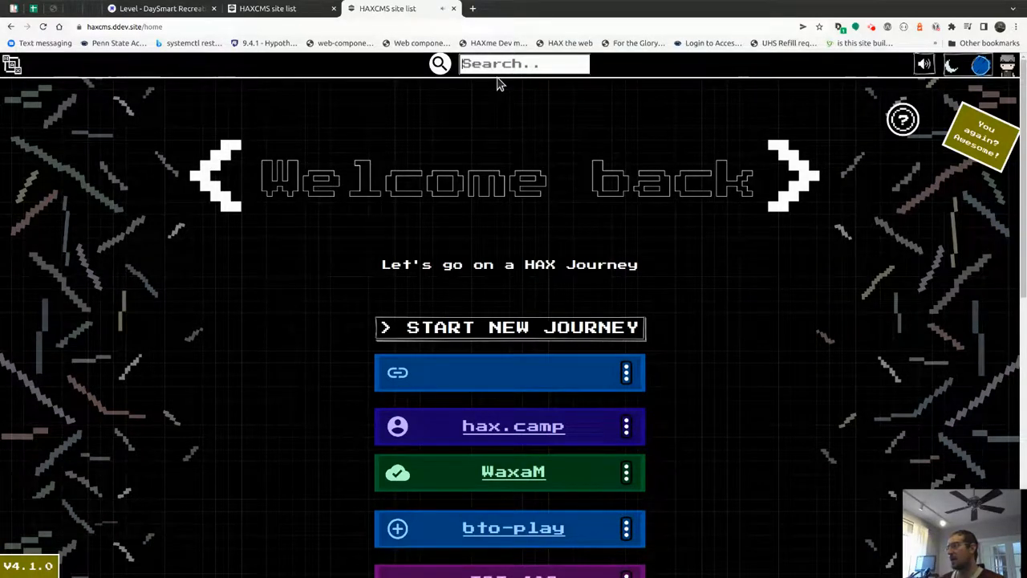
Search the site list for 'wax', 'hax', then 'f', and open for-tomorrow
text(wax)
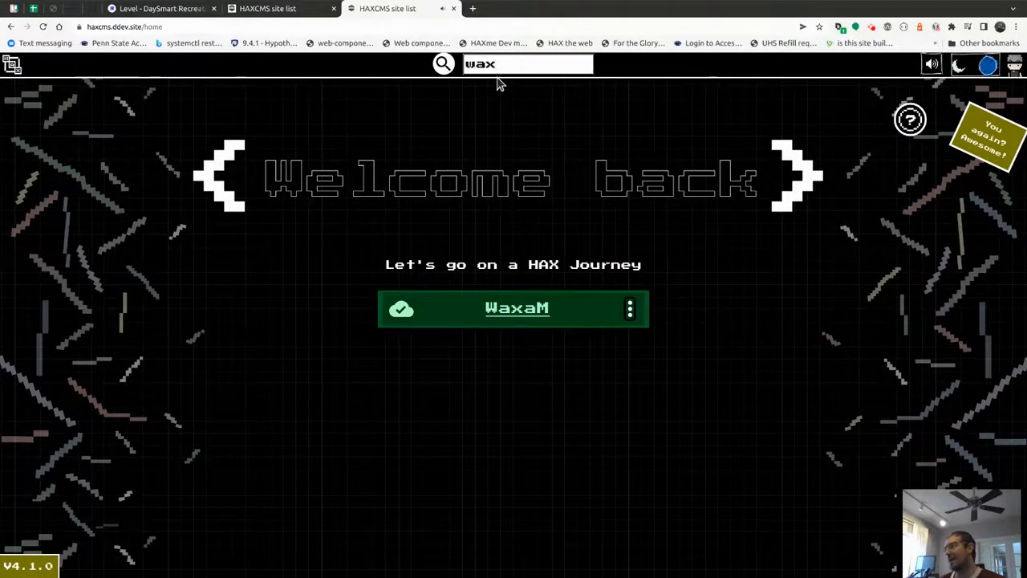
text(hax)
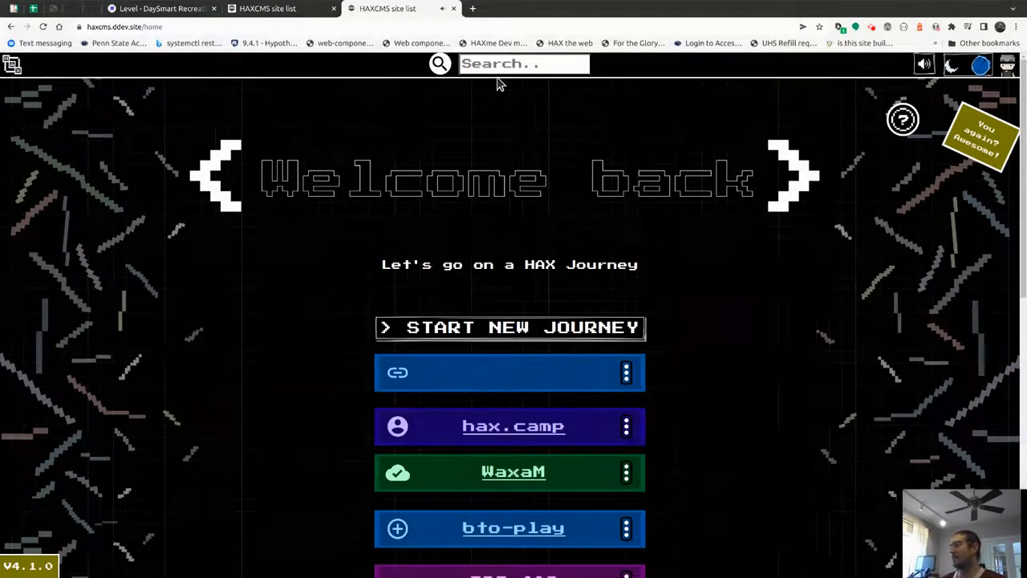
text(f)
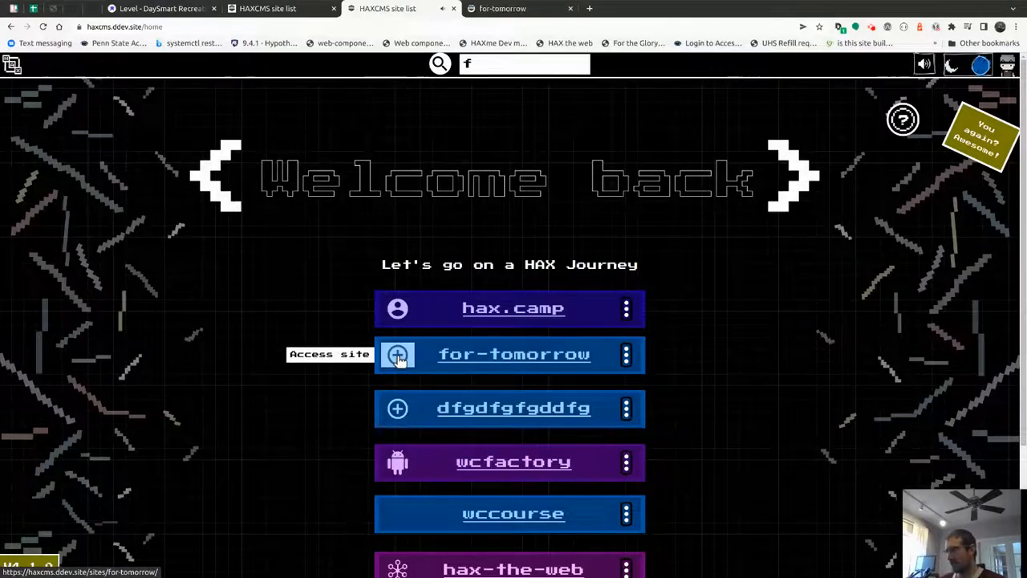
click(397, 354)
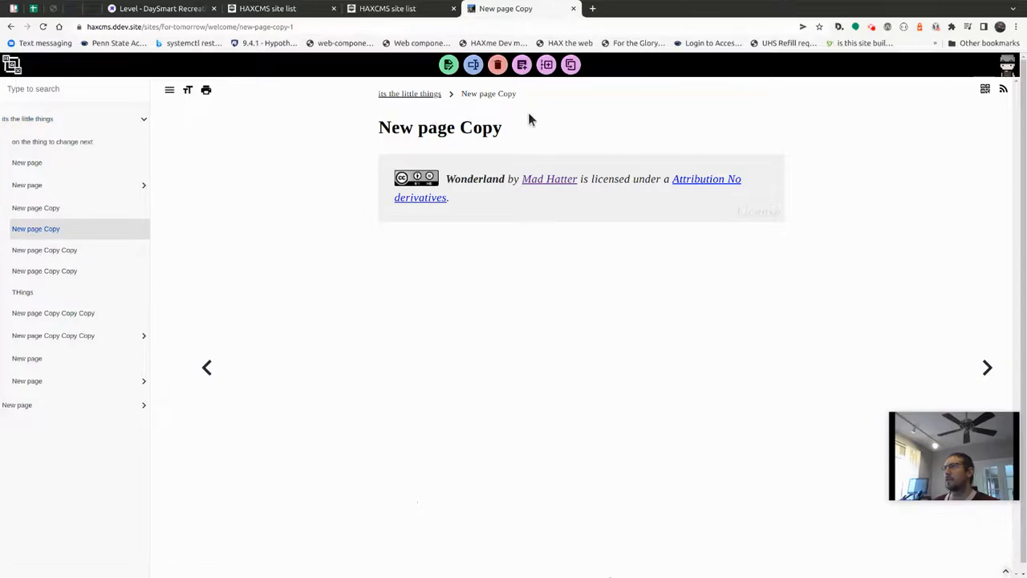
Open and dismiss the account menu, then select the 'New page Copy Copy' page
click(1008, 64)
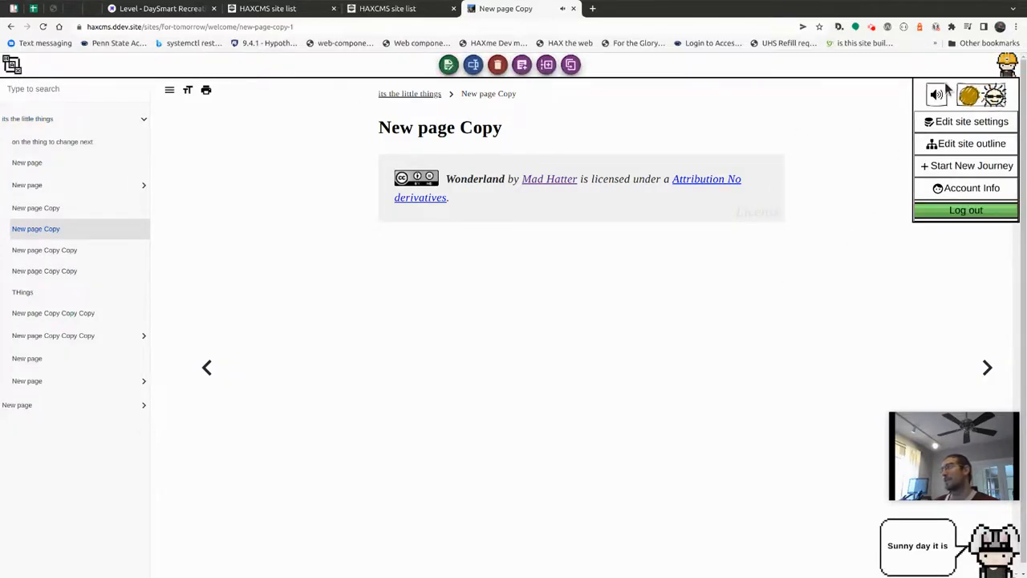
click(937, 94)
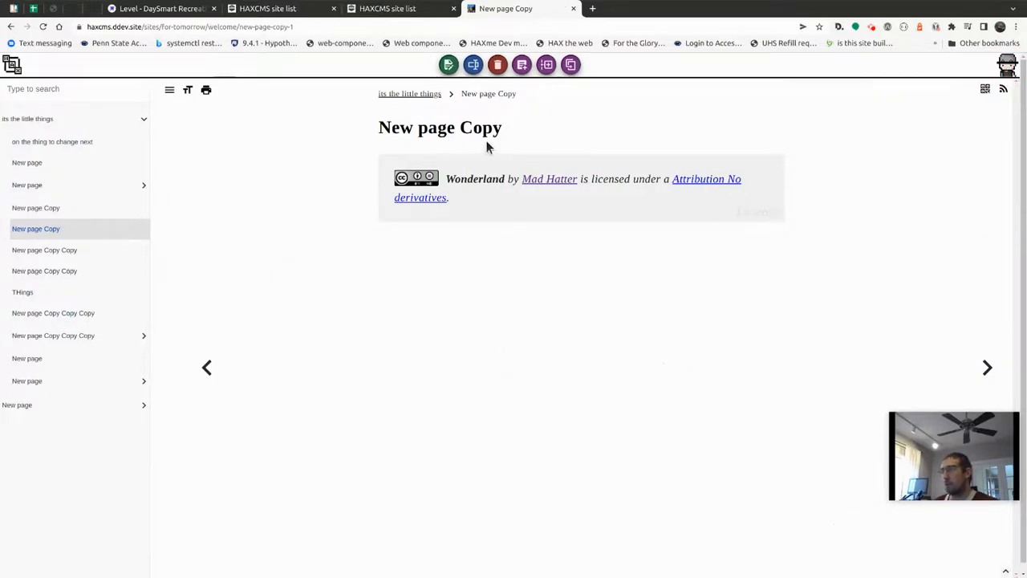
click(44, 270)
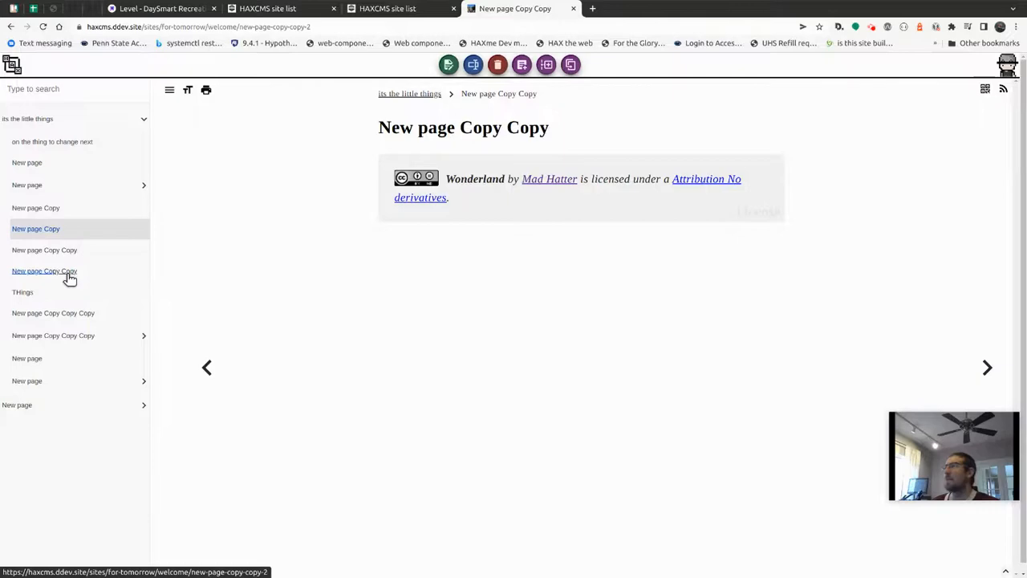
click(44, 271)
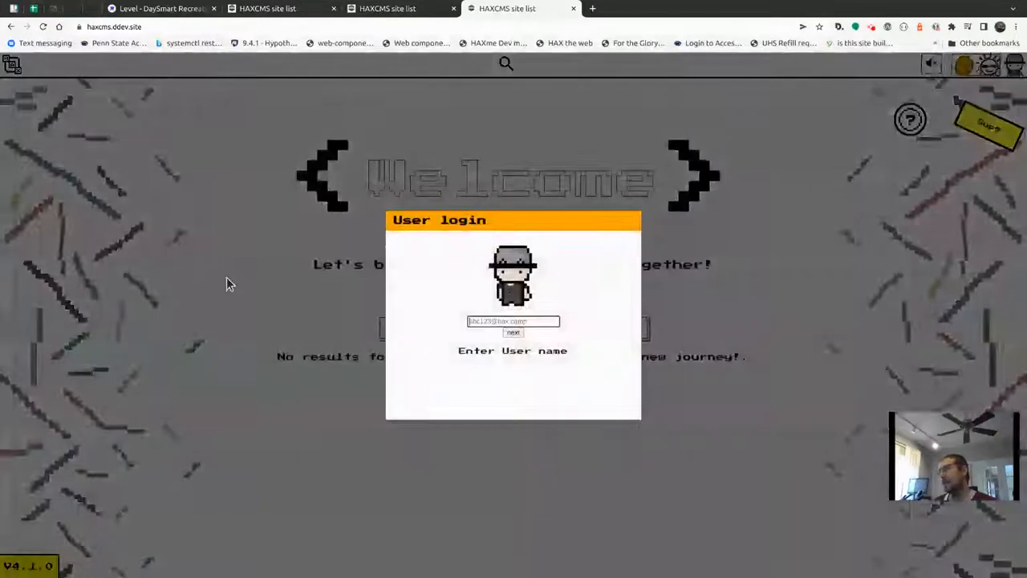
Log in again, open for-tomorrow, and request deletion of 'New page Copy'
click(514, 321)
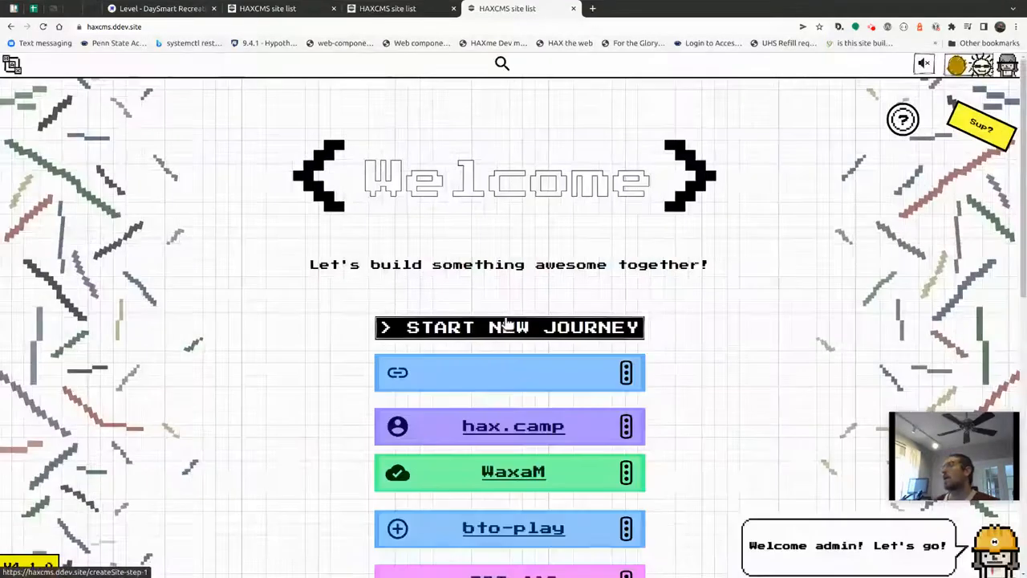
scroll(down, 3)
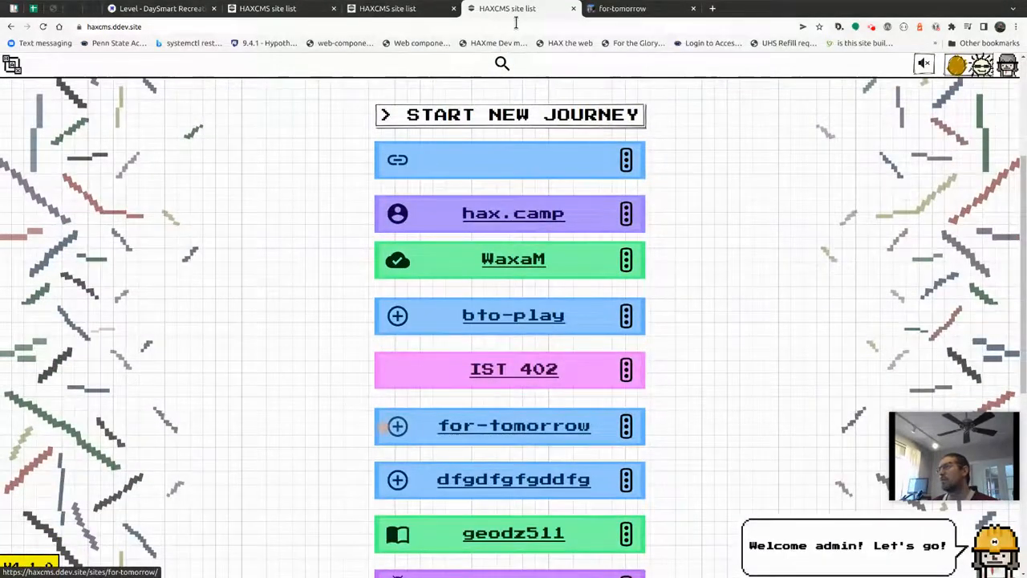
click(513, 425)
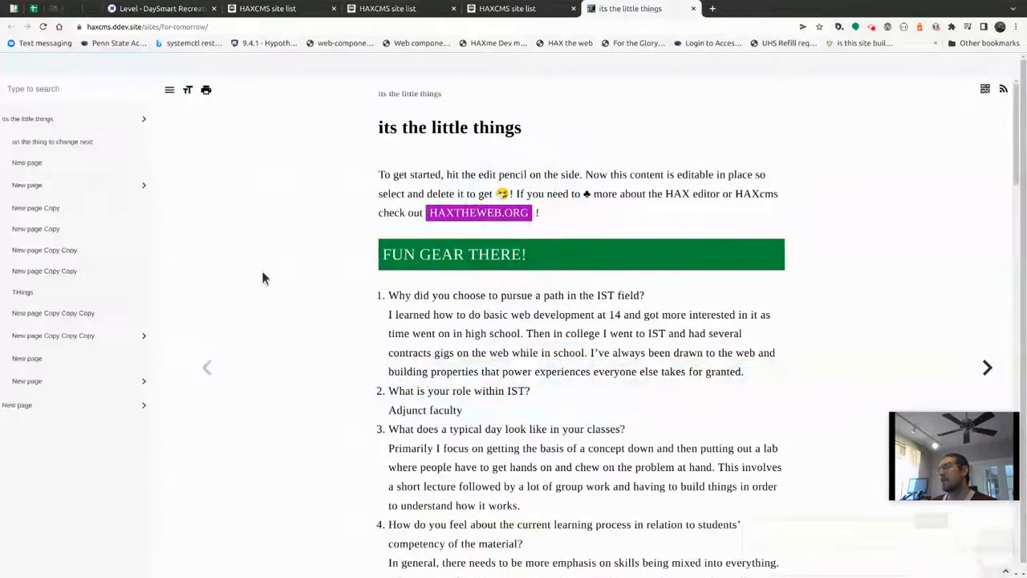
click(35, 228)
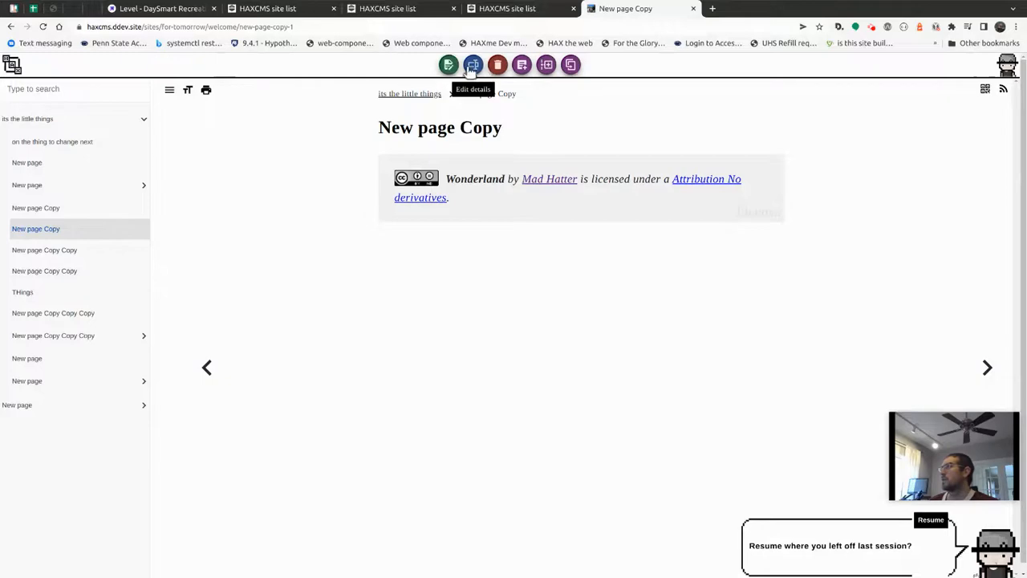
click(497, 65)
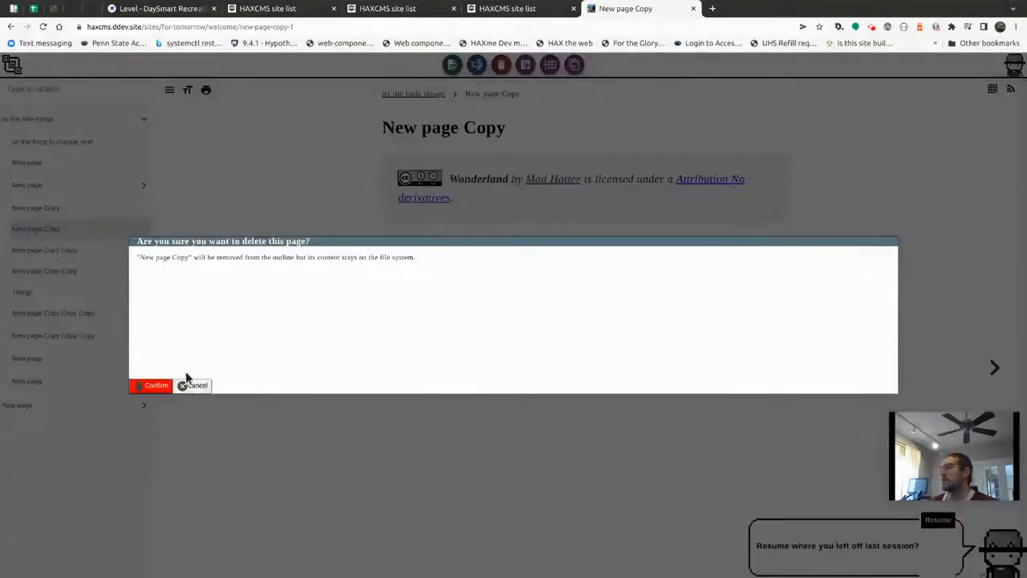
Confirm deleting 'New page Copy', browse the nested pages, and add a new page
click(193, 385)
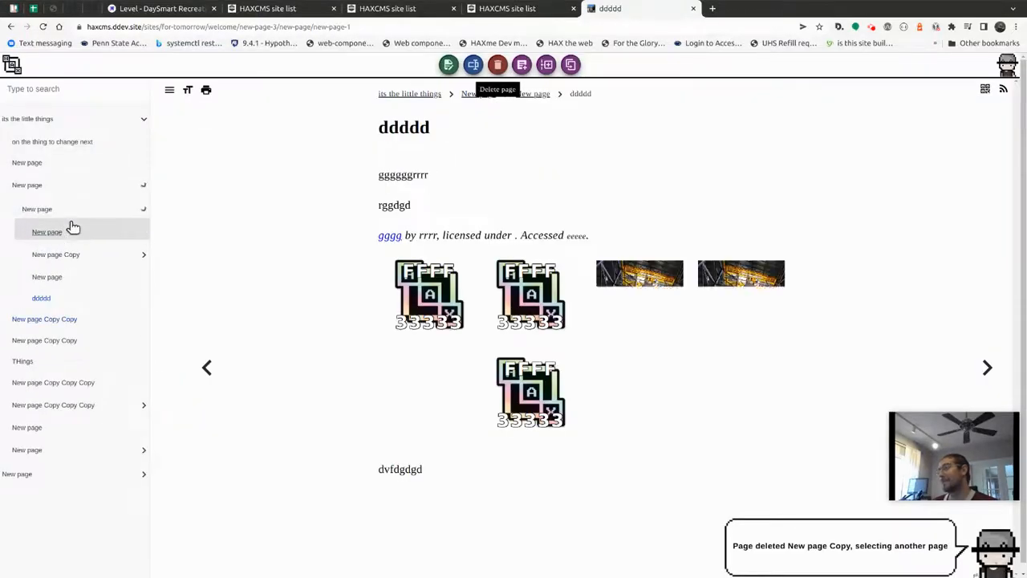
click(37, 208)
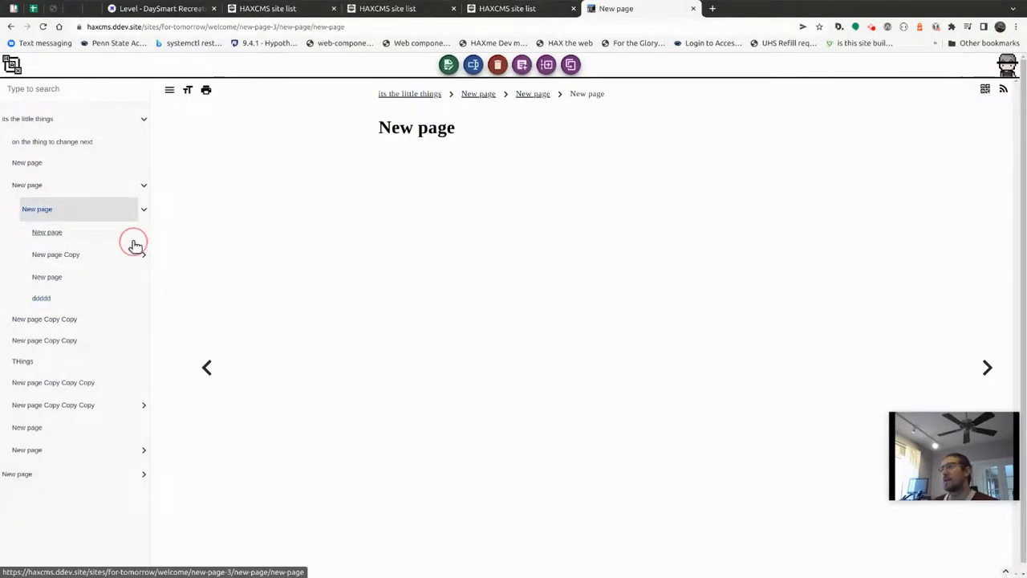
click(74, 276)
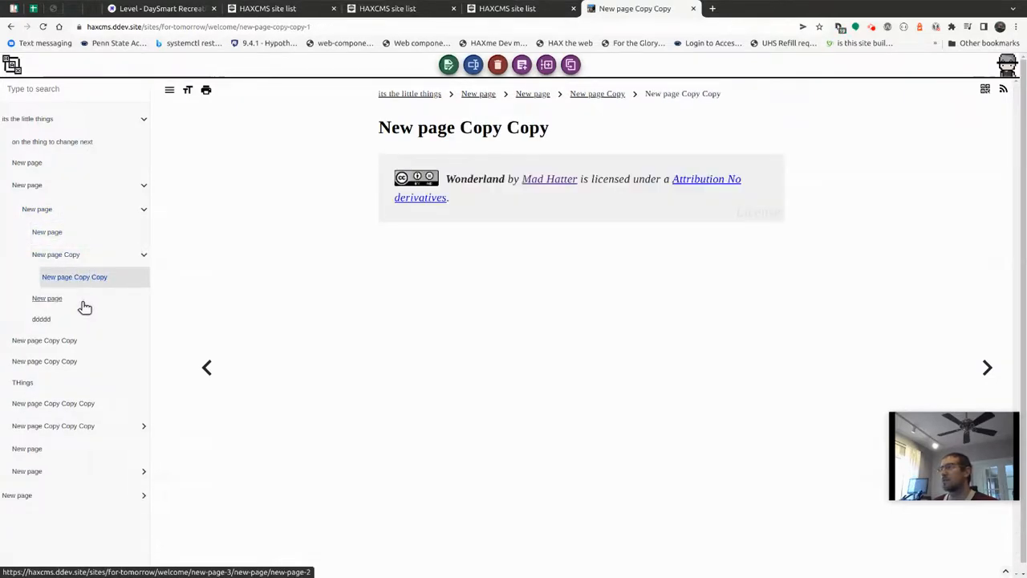
click(41, 319)
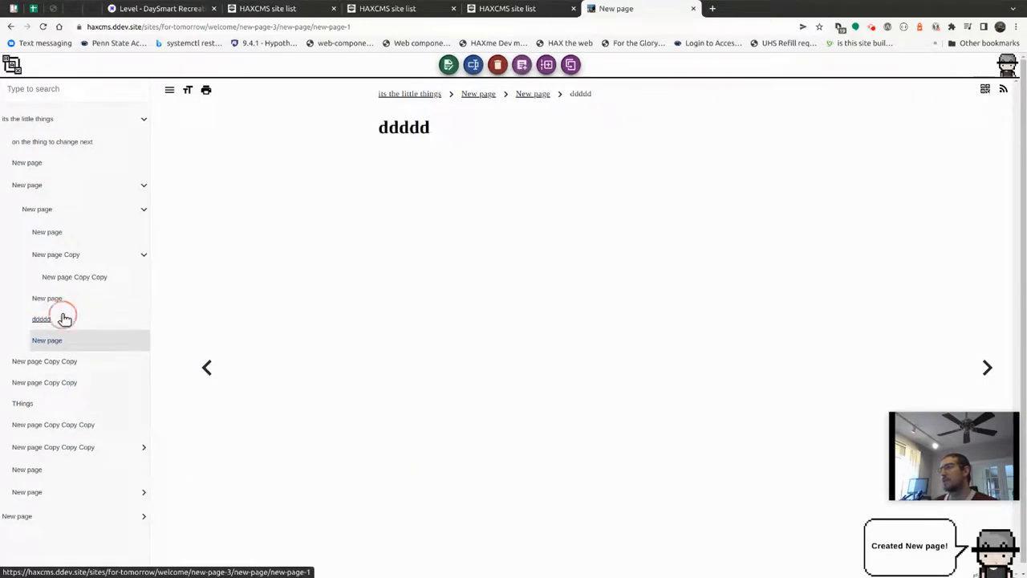
Add a child page under ddddd, duplicate ddddd, and edit the 'ddddd Copy' content
click(41, 318)
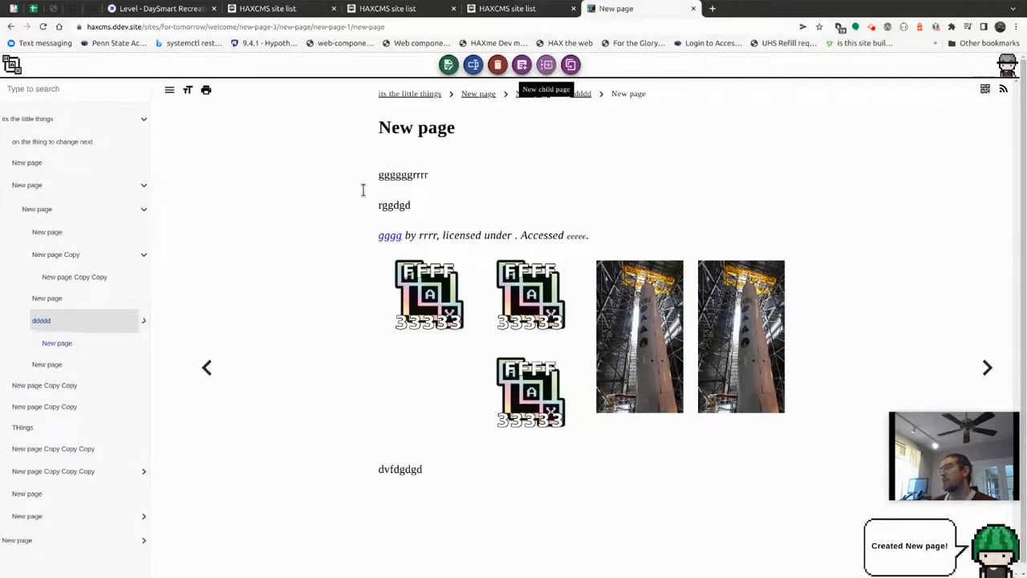
click(57, 363)
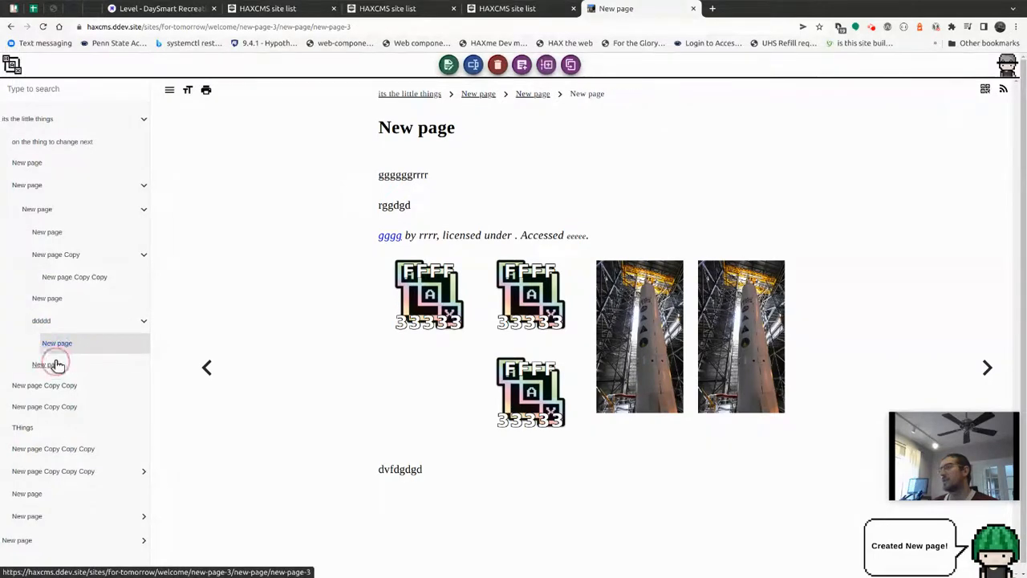
click(41, 320)
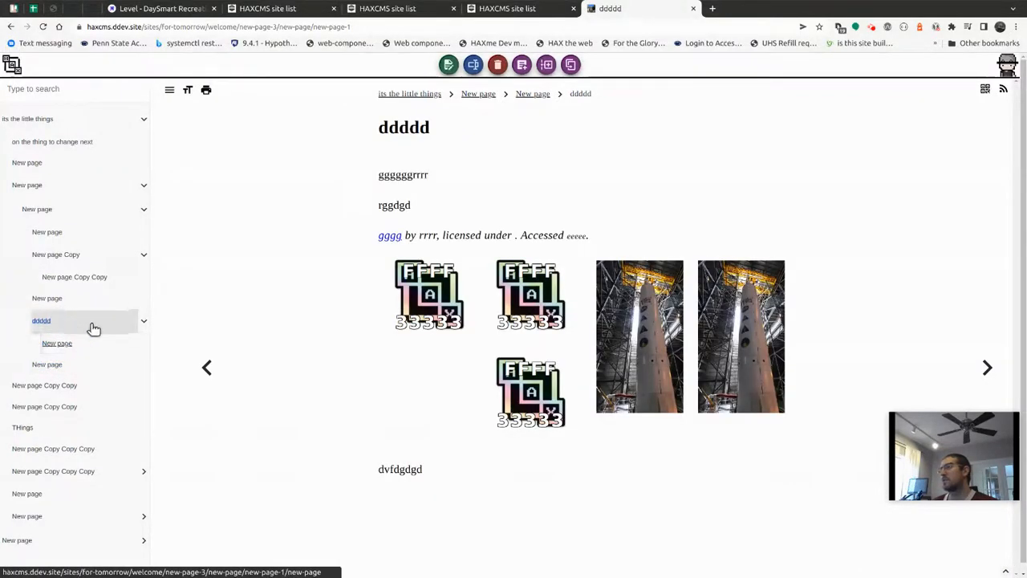
click(570, 64)
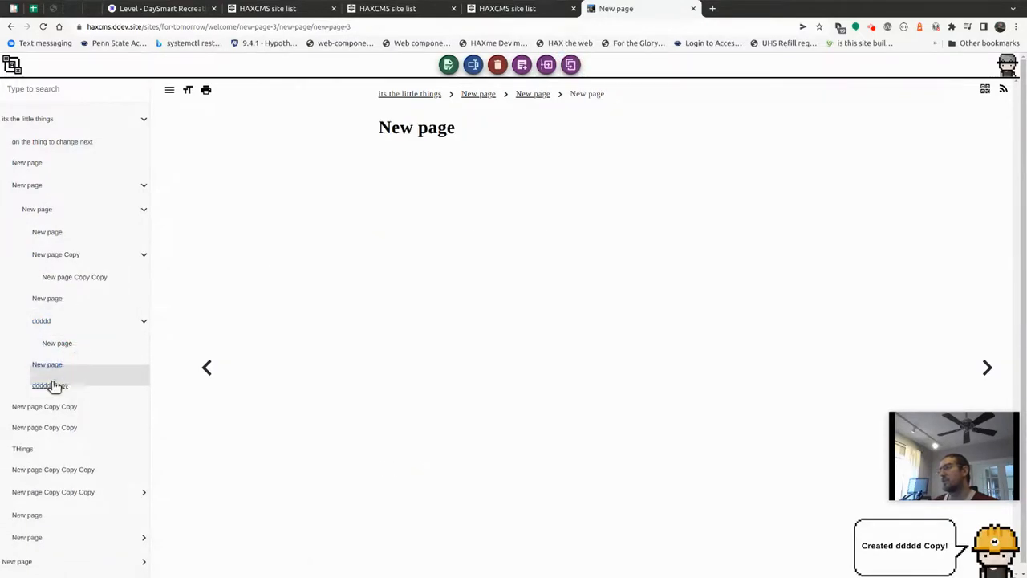
click(50, 385)
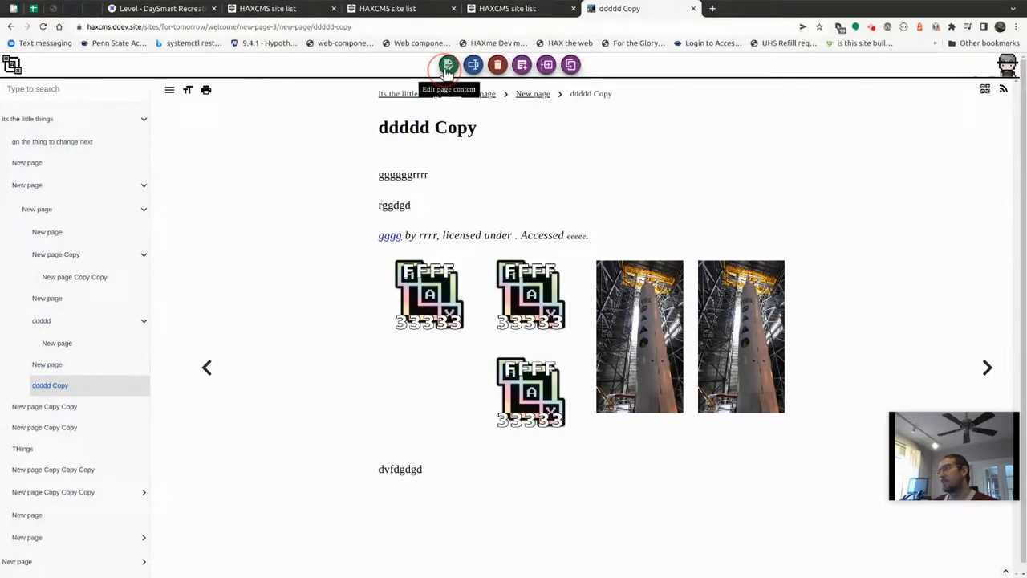
click(447, 64)
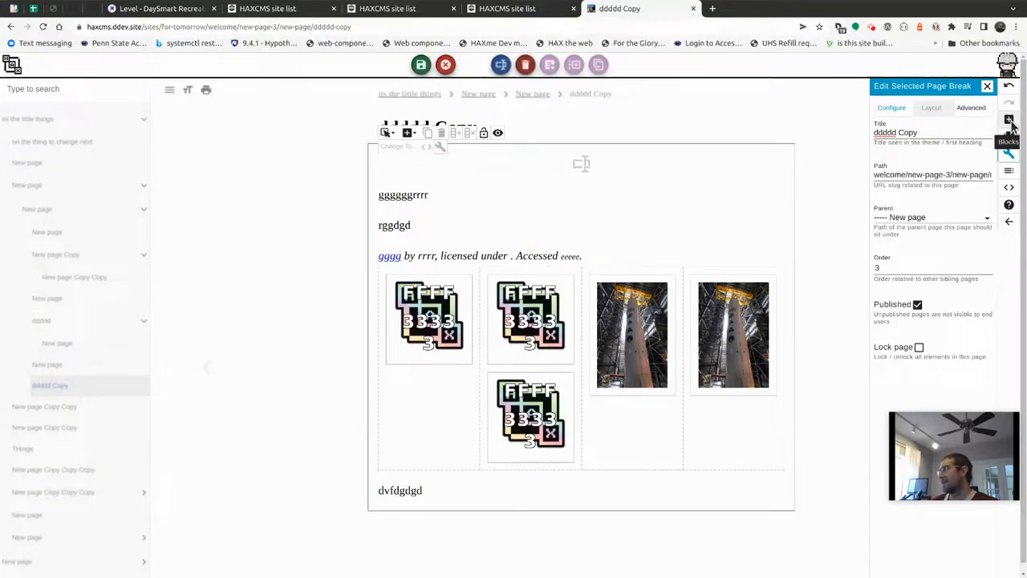
Open the Blocks panel in the HAX editor
click(394, 225)
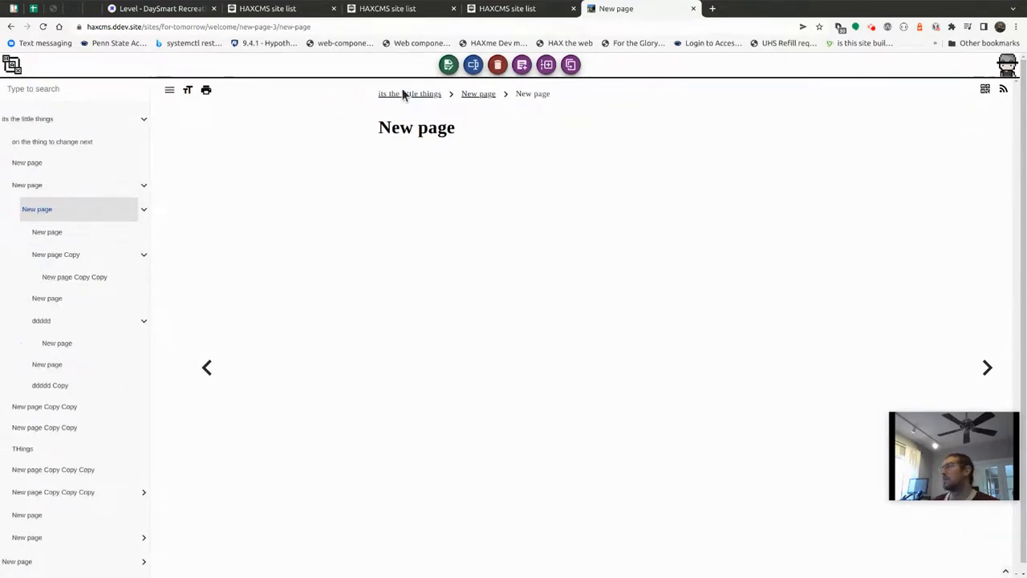
mouse_move(663, 175)
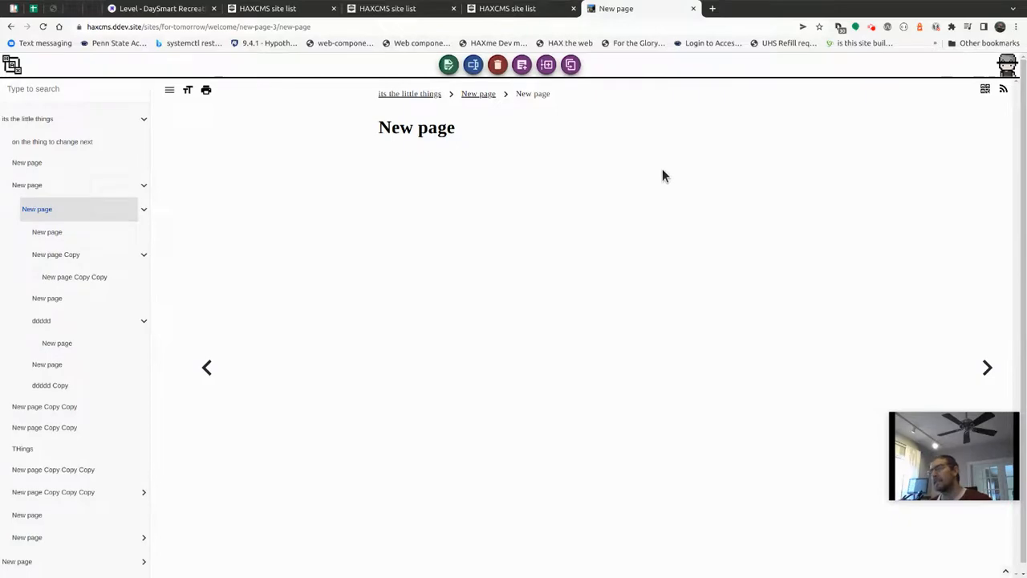
mouse_move(409, 94)
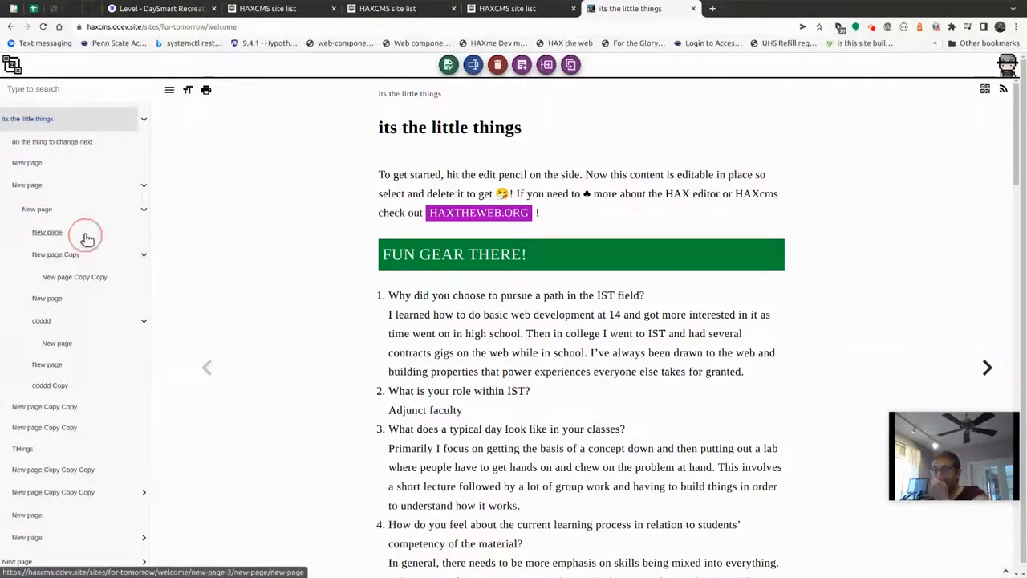
Select 'New page Copy Copy' in the sidebar and delete it
click(47, 232)
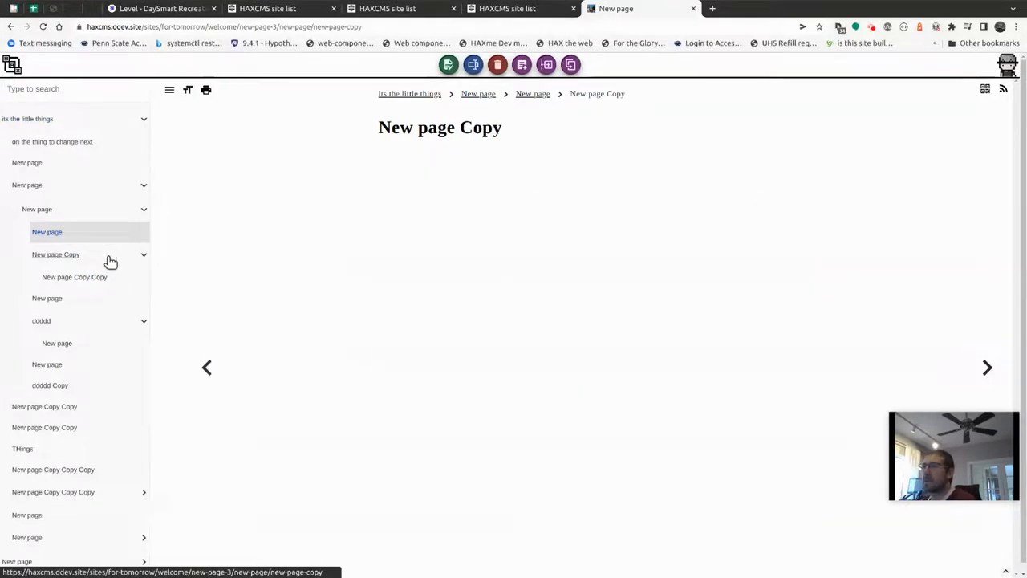
click(74, 276)
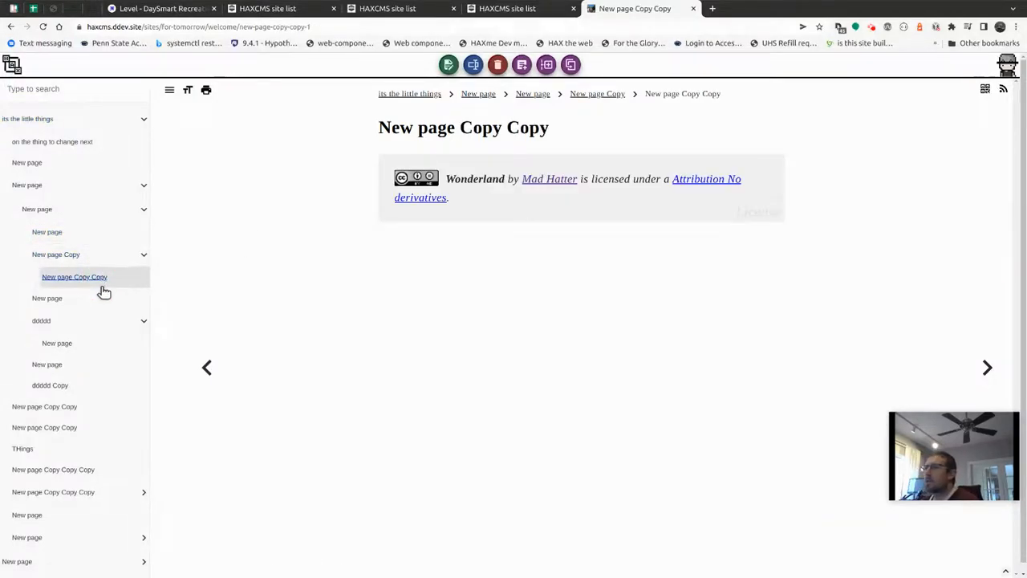
mouse_move(498, 64)
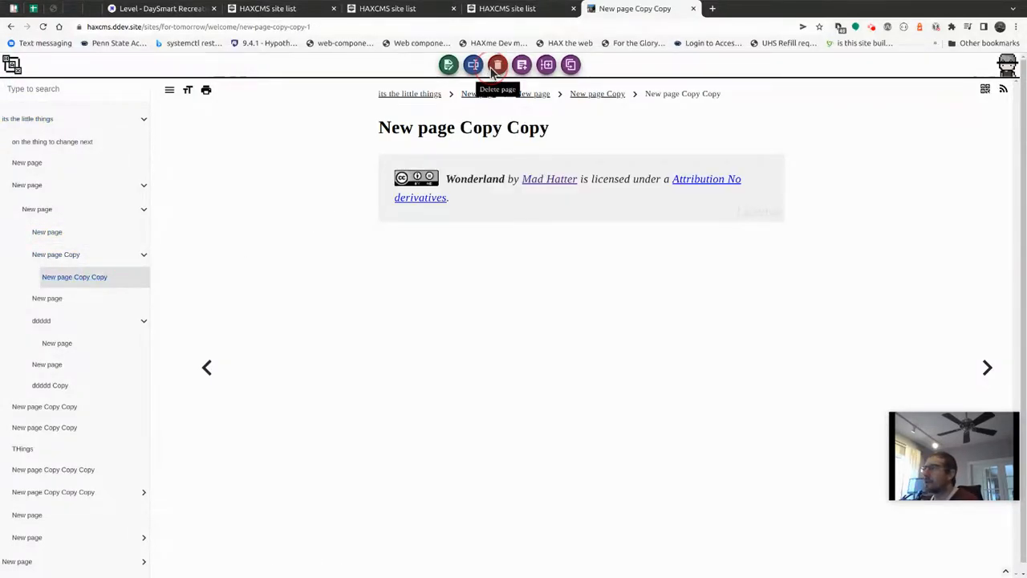
click(497, 64)
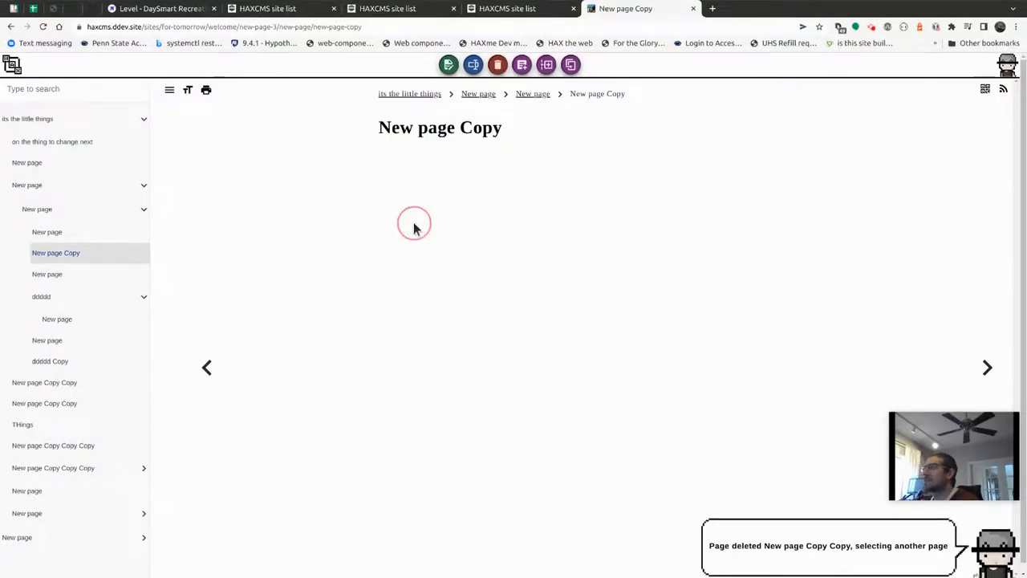
From the user menu, choose Edit site settings, then Edit site outline
click(1007, 64)
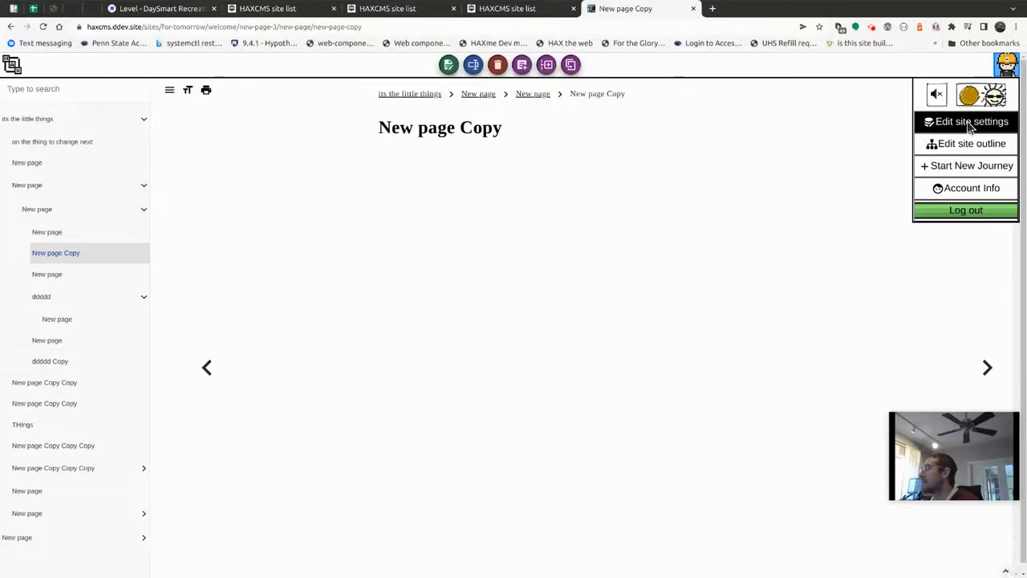
click(972, 121)
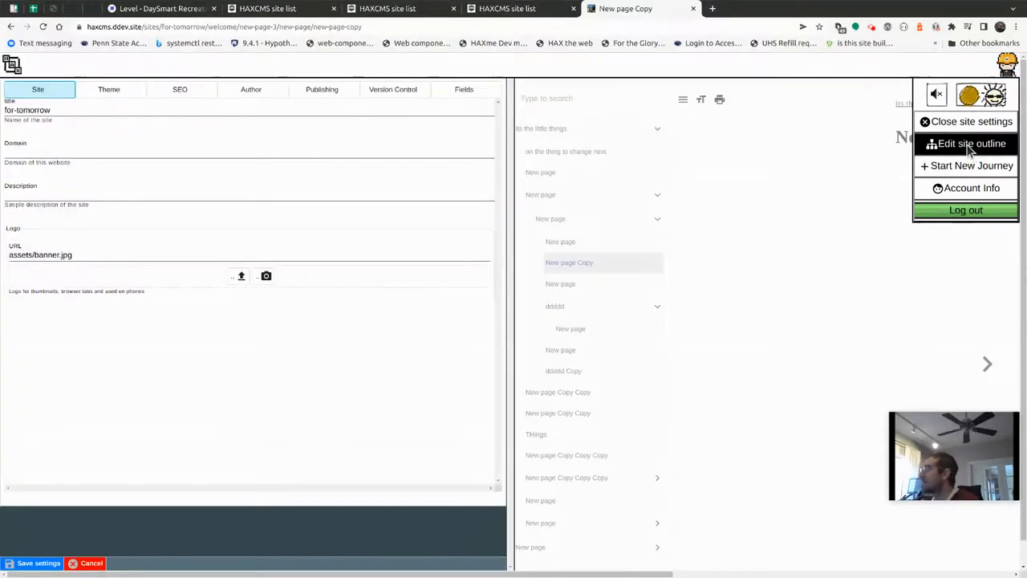
click(972, 143)
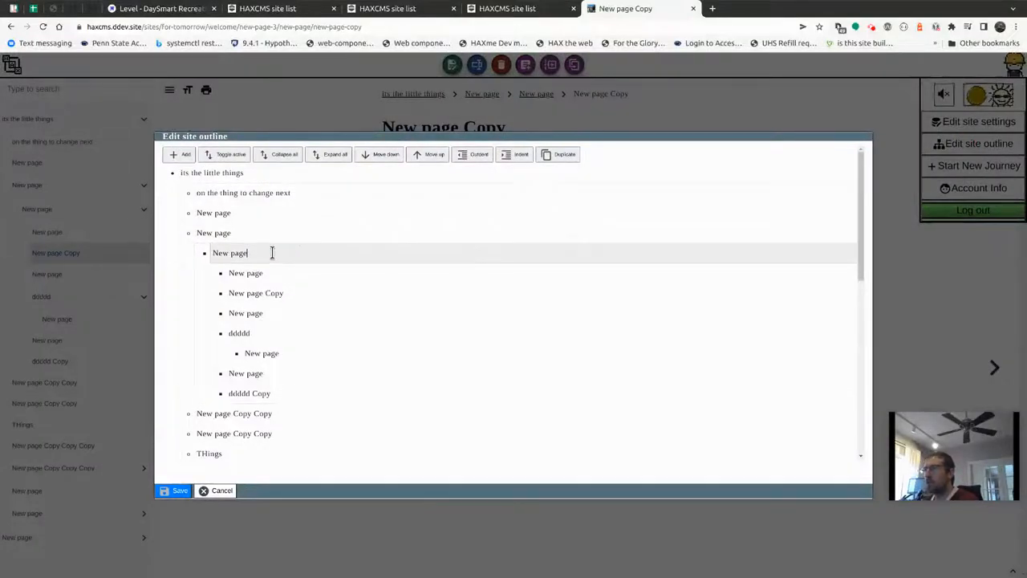
Retitle the first outline item 'trying to change the WHOLE thing from here'
text(tr)
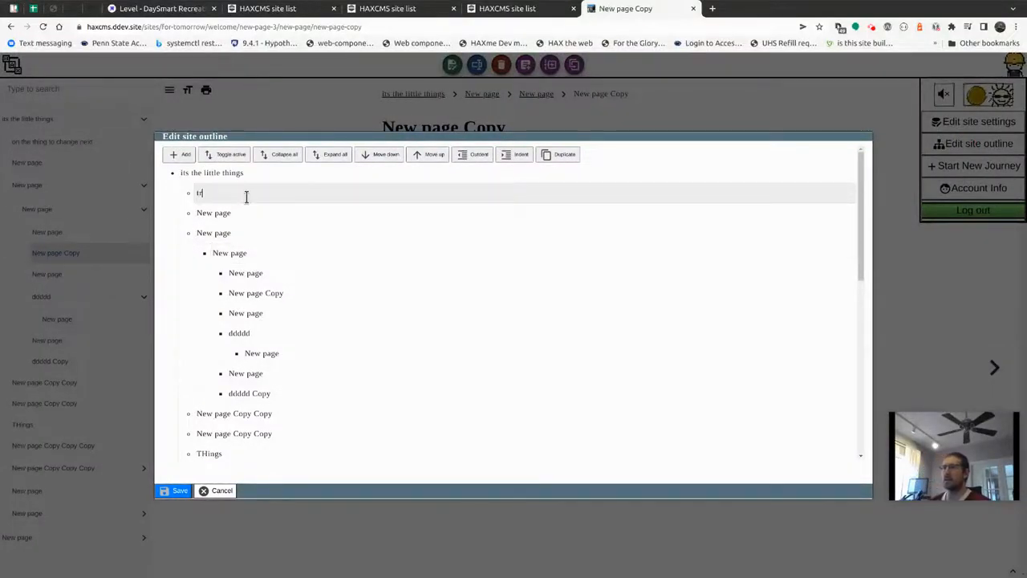
text(rying to change the)
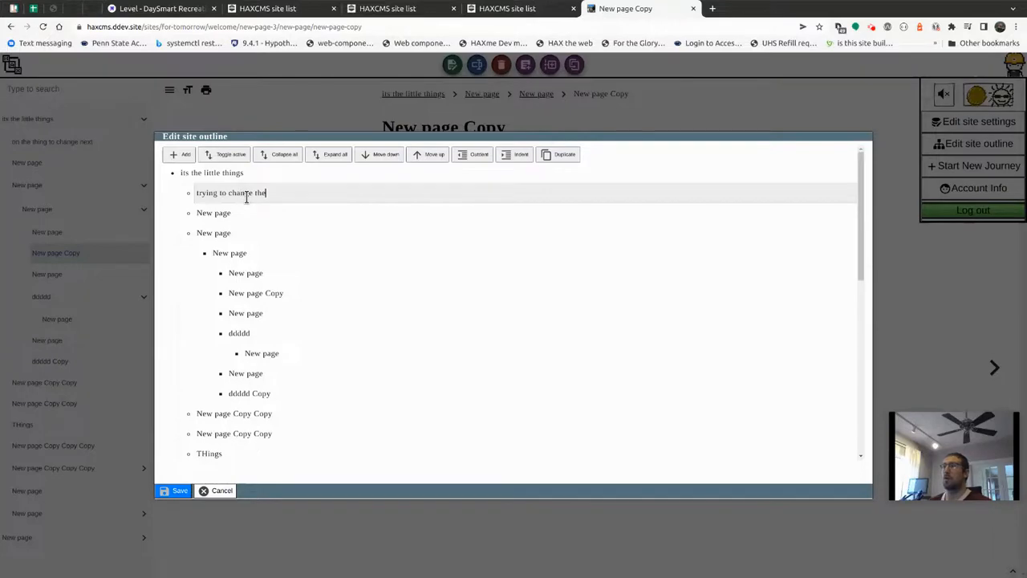
text(WHOLE thing from here)
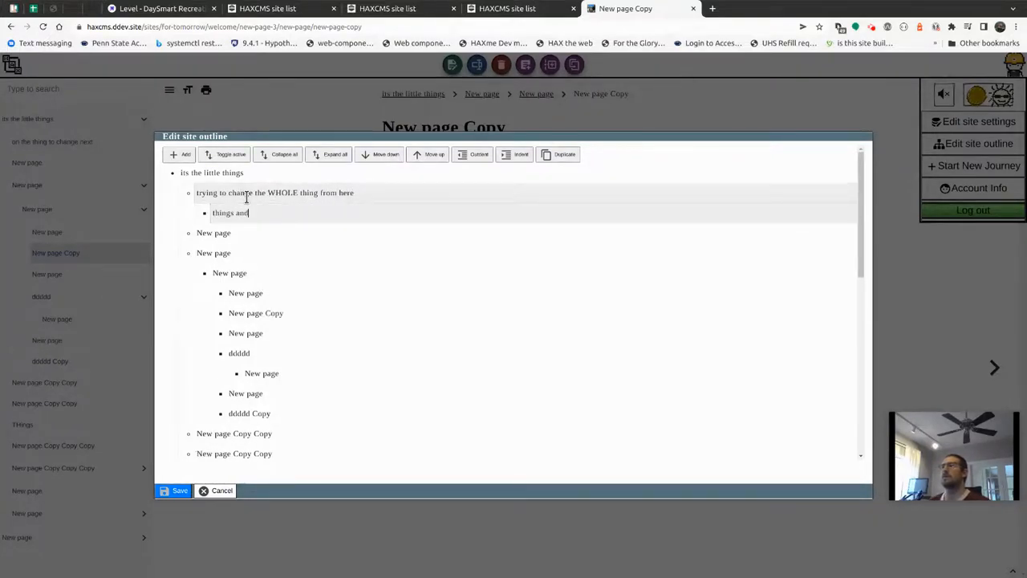
click(179, 491)
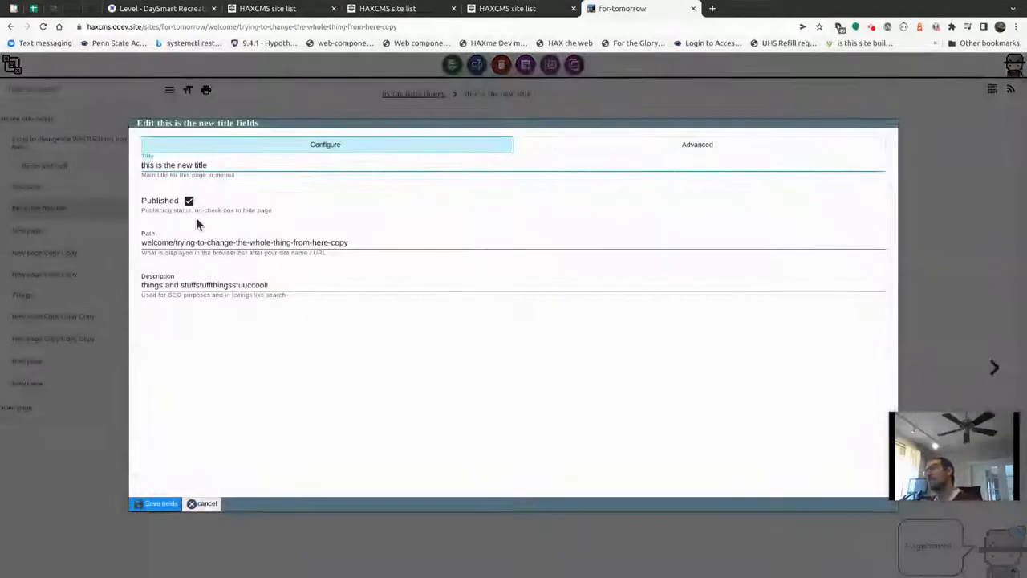
Type 'because why not!' as the copied page's title and save the fields
text(because why not!)
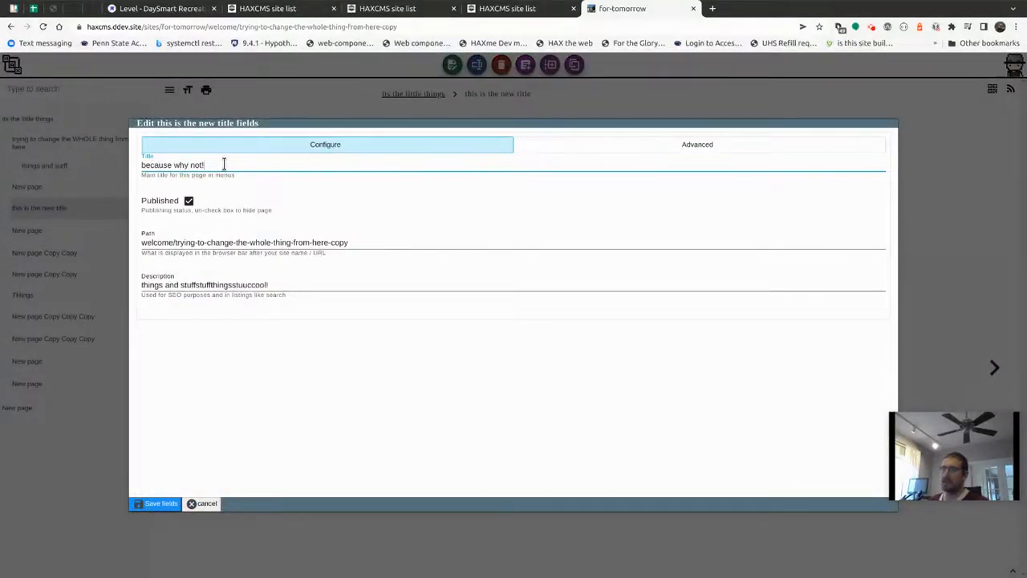
click(156, 504)
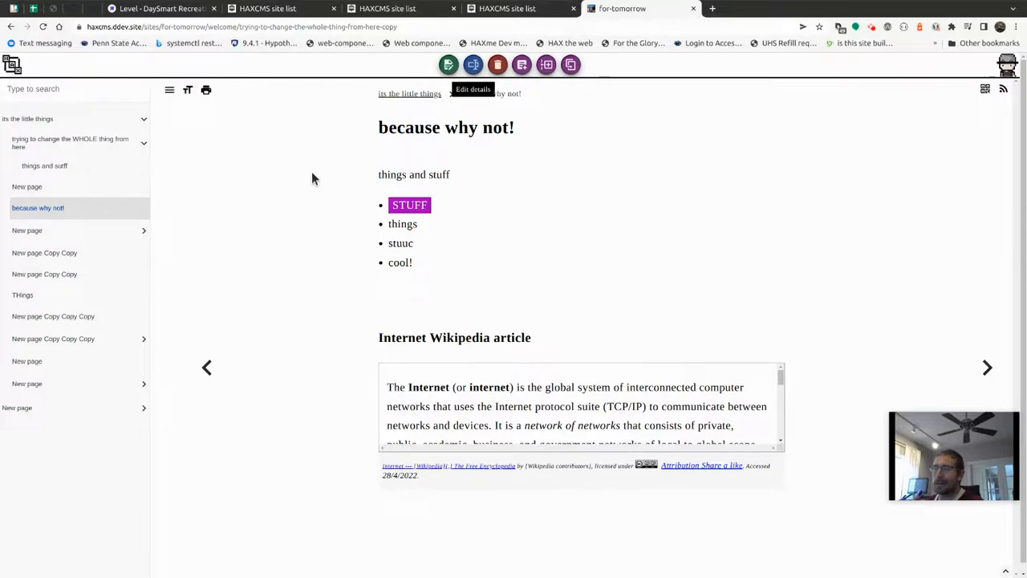
mouse_move(778, 329)
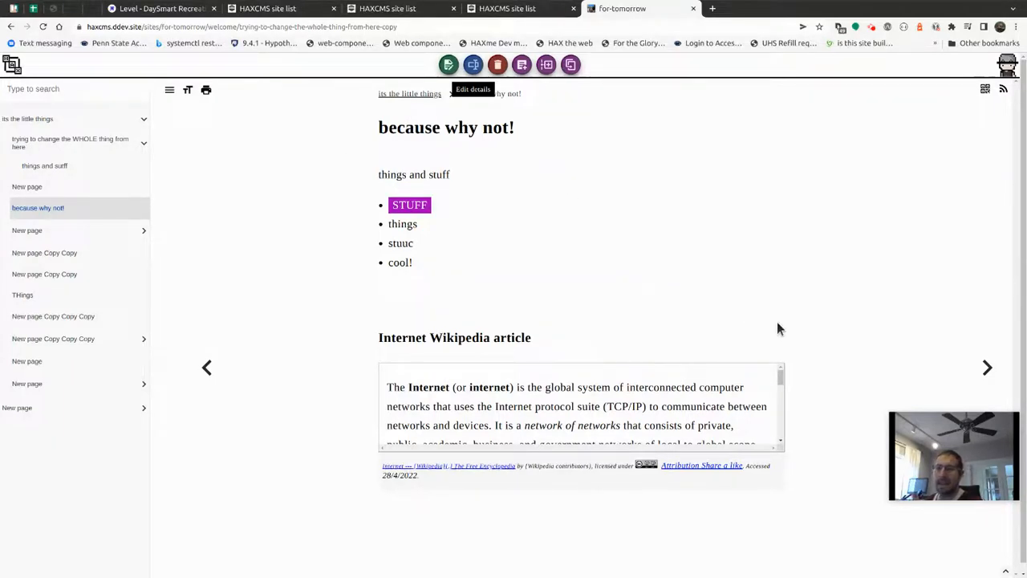
mouse_move(658, 253)
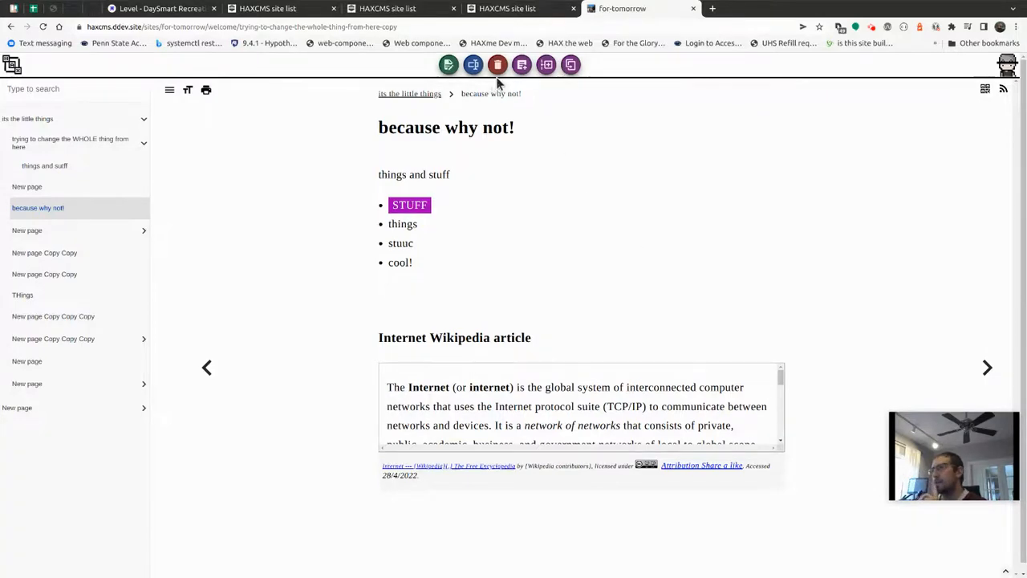
Delete the 'because why not!', 'New page' and 'things and sutff' pages, confirming each removal
click(496, 65)
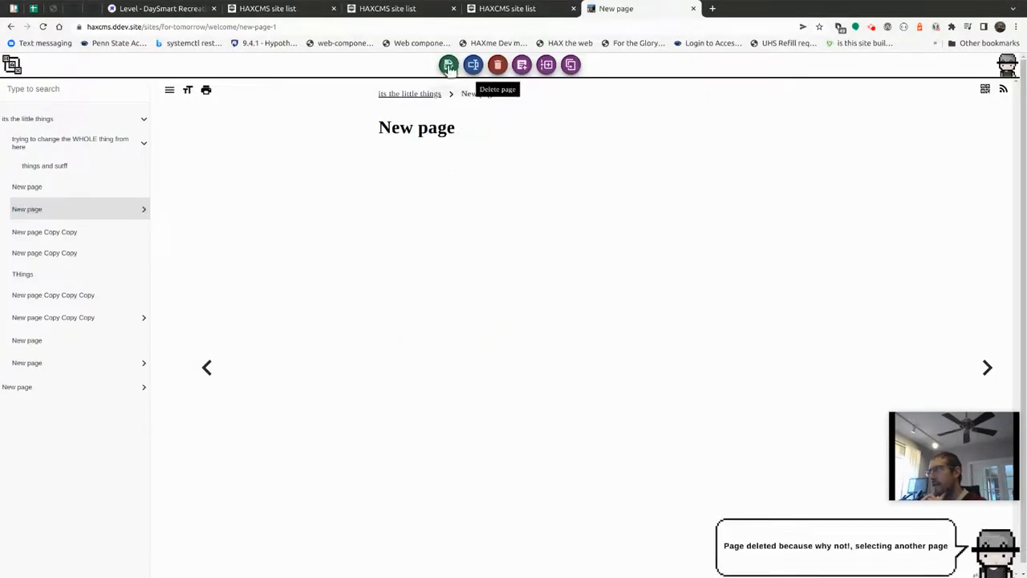
click(497, 64)
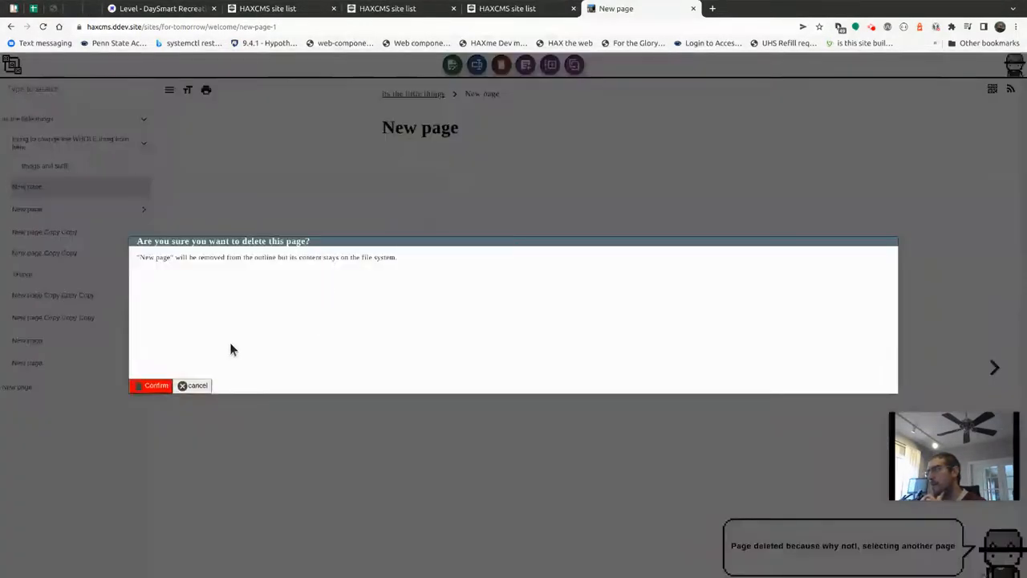
click(151, 385)
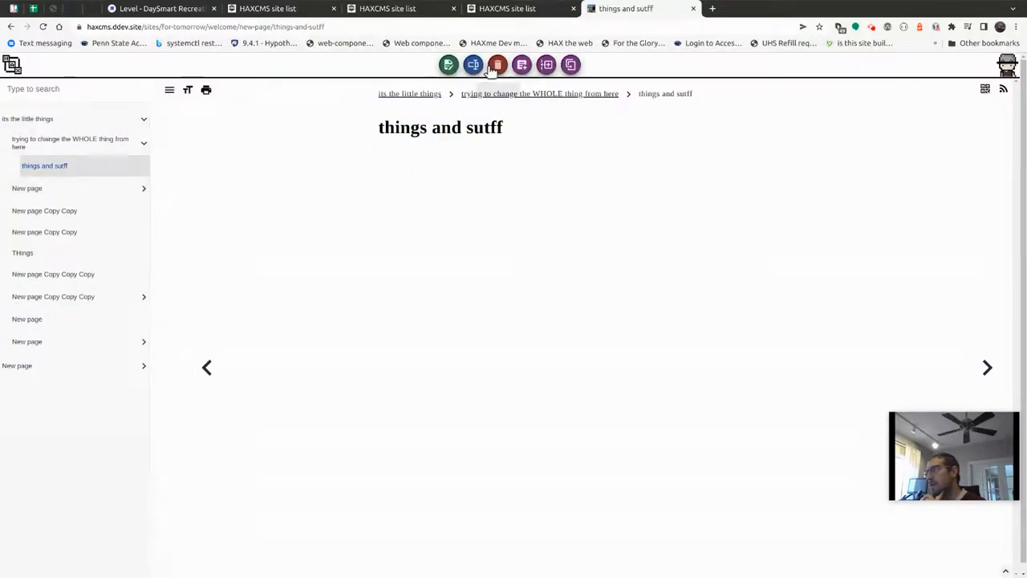
click(496, 64)
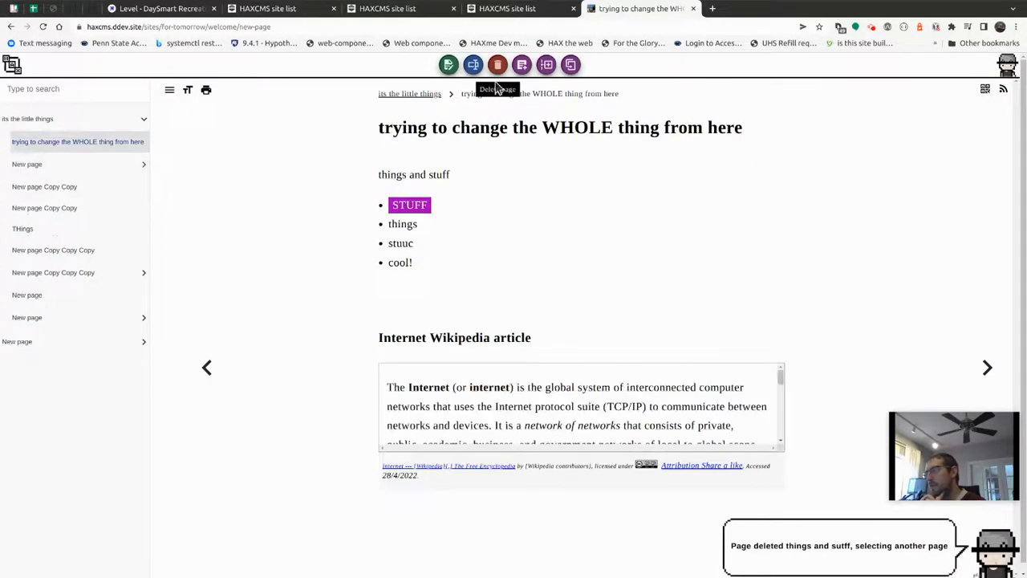
click(497, 64)
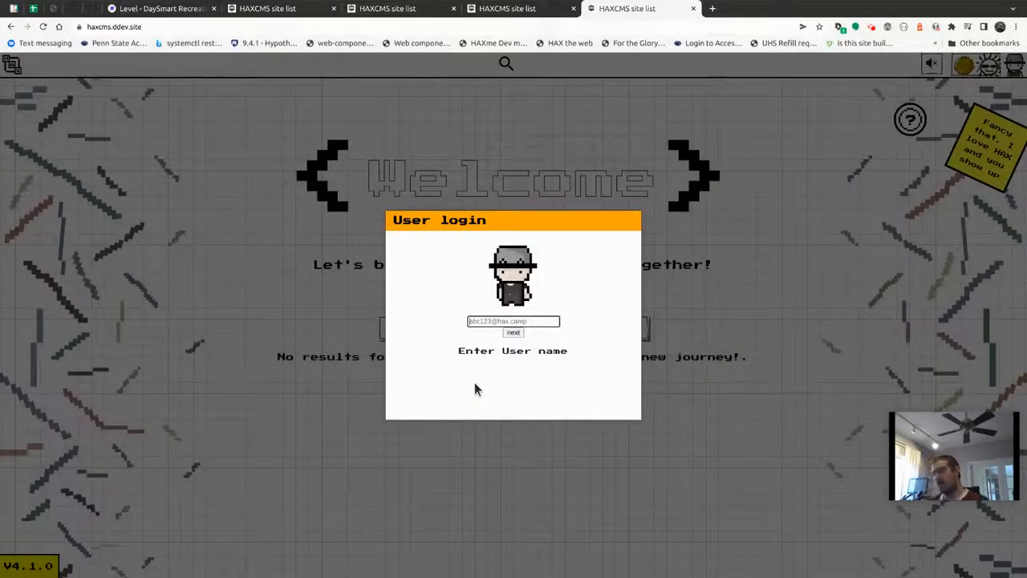
Log back in and dismiss the light and dark mode tip
click(513, 332)
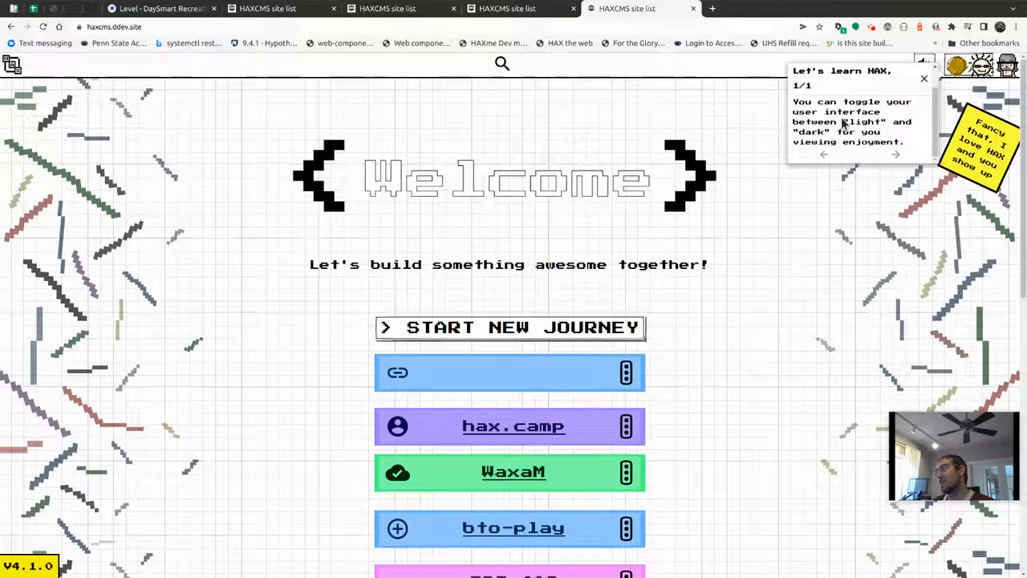
click(923, 78)
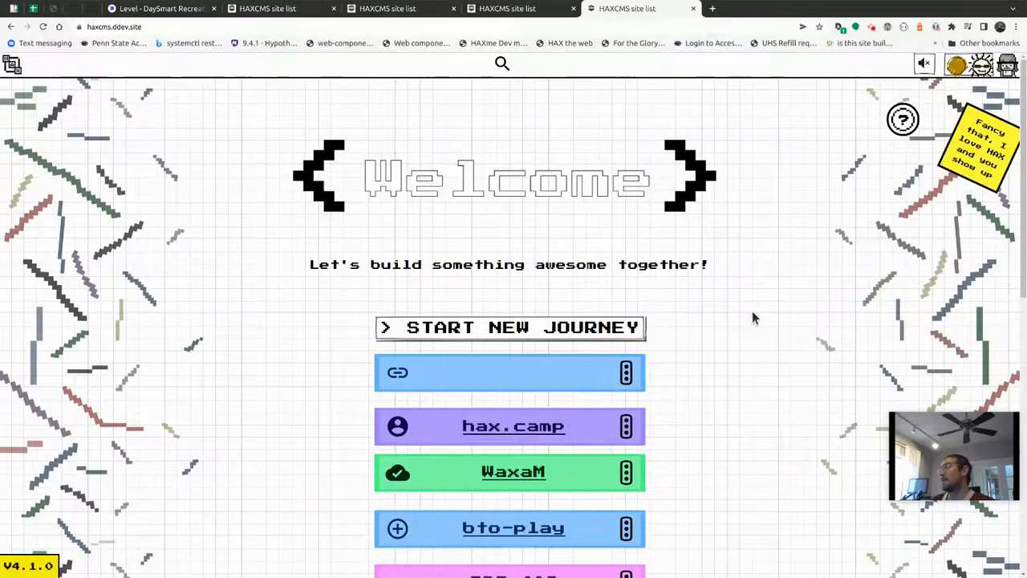
scroll(down, 3)
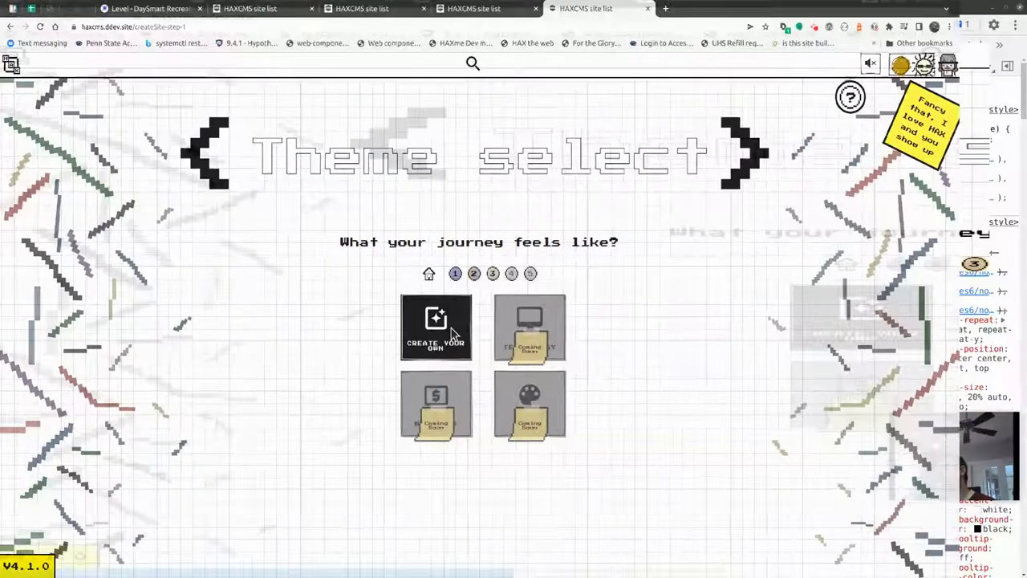
Start a custom site with the Bootstrap theme and begin entering its name
click(436, 327)
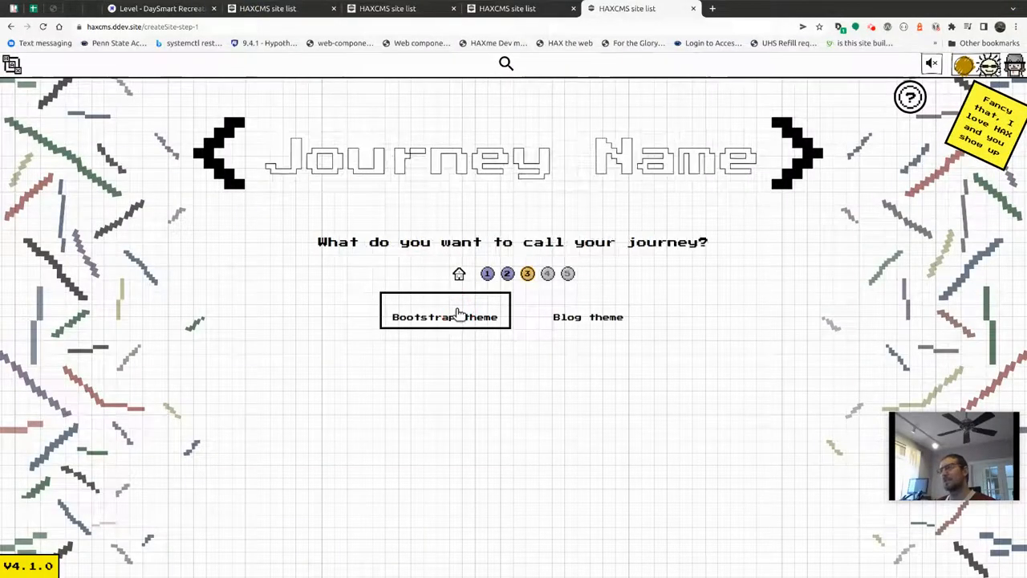
click(444, 316)
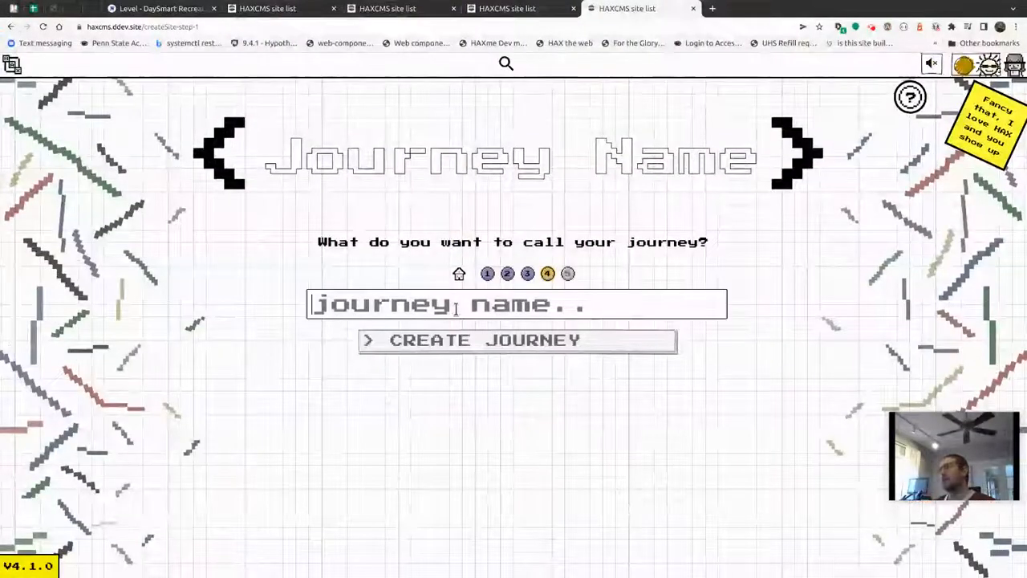
click(516, 339)
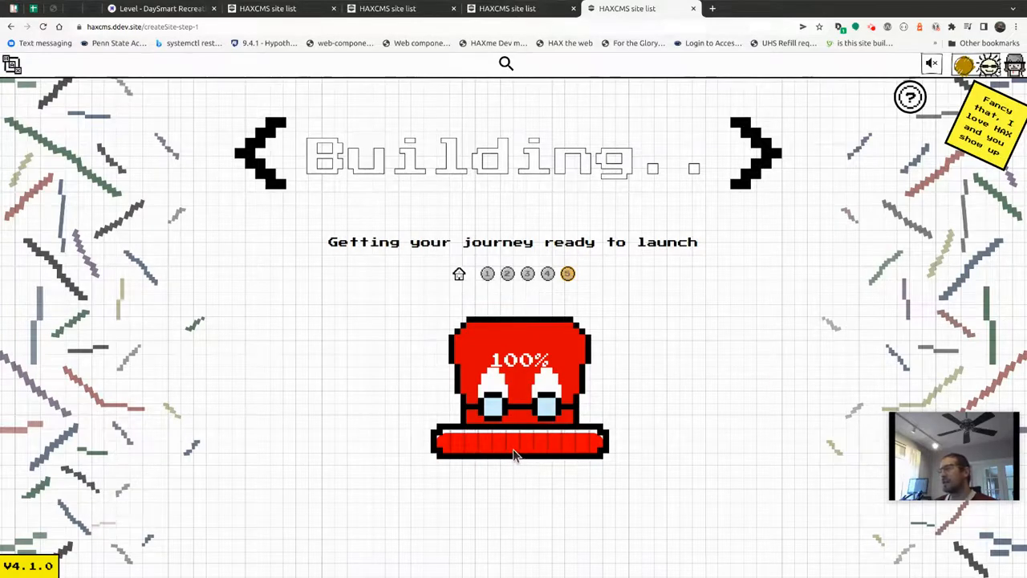
mouse_move(319, 281)
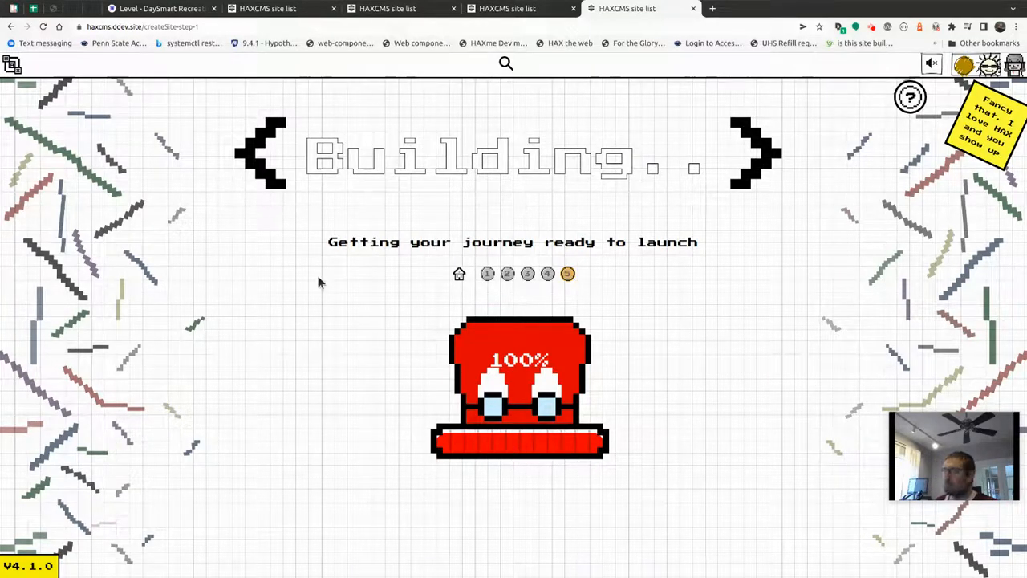
mouse_move(459, 274)
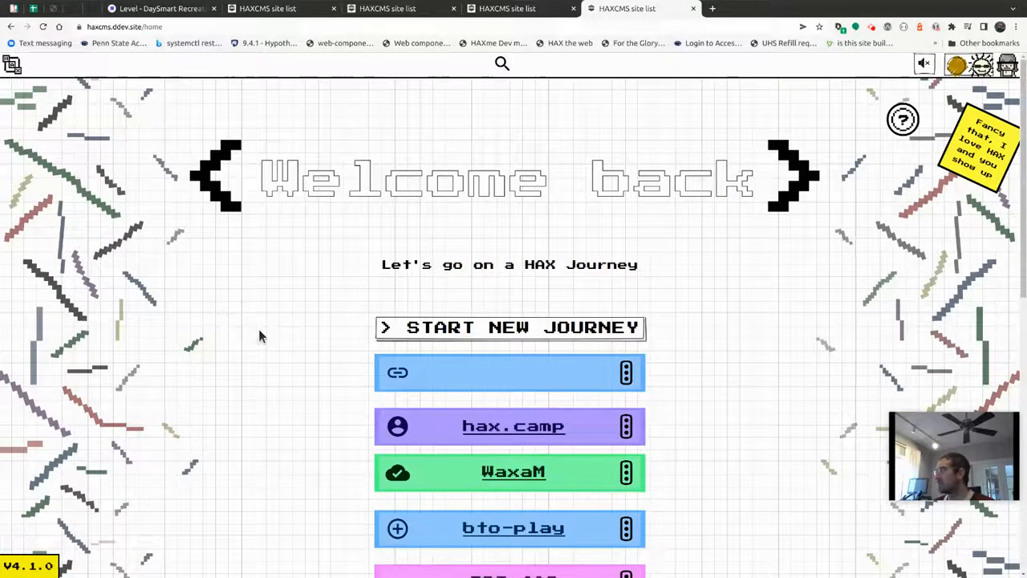
mouse_move(241, 349)
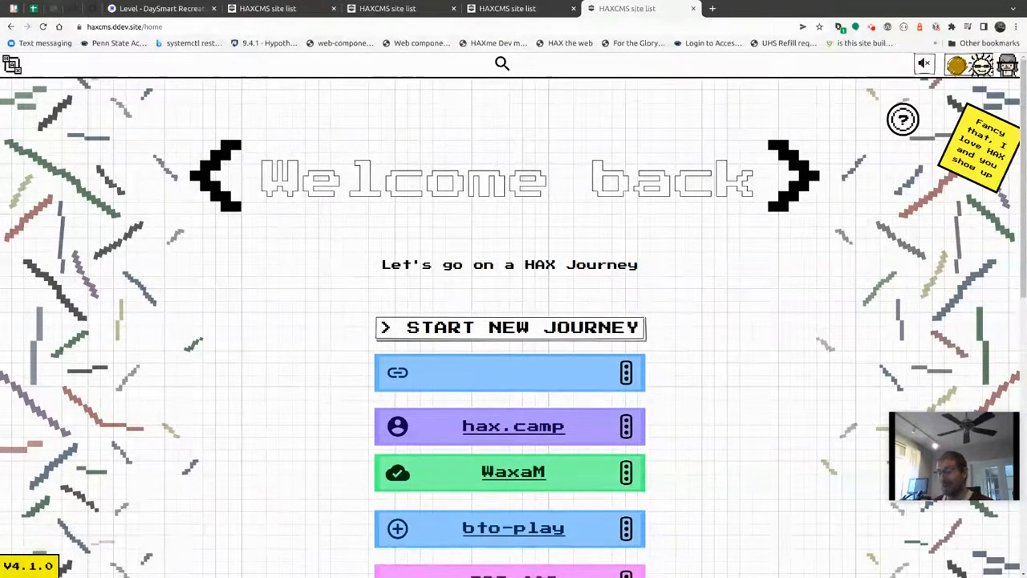
mouse_move(769, 164)
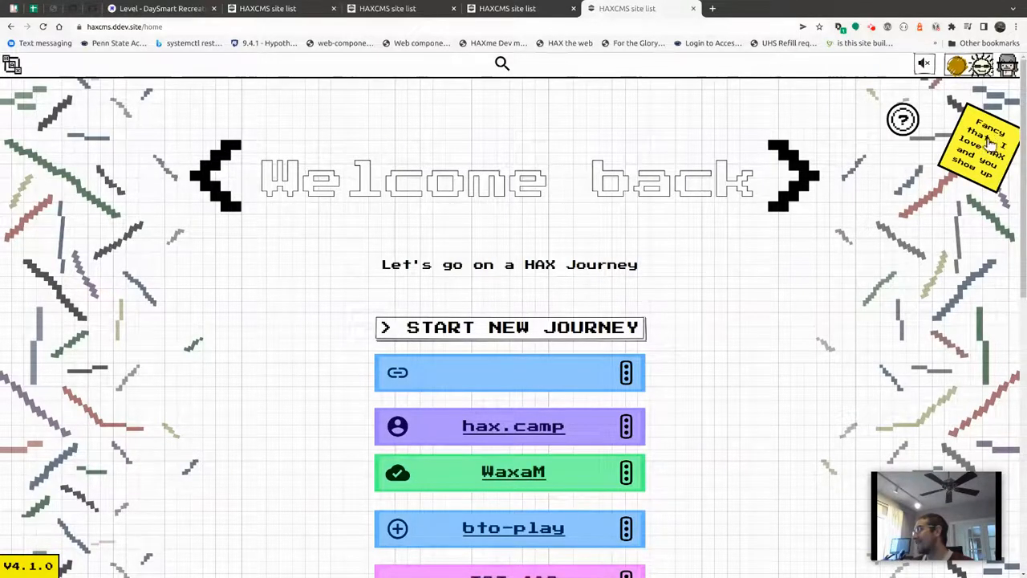
mouse_move(1017, 243)
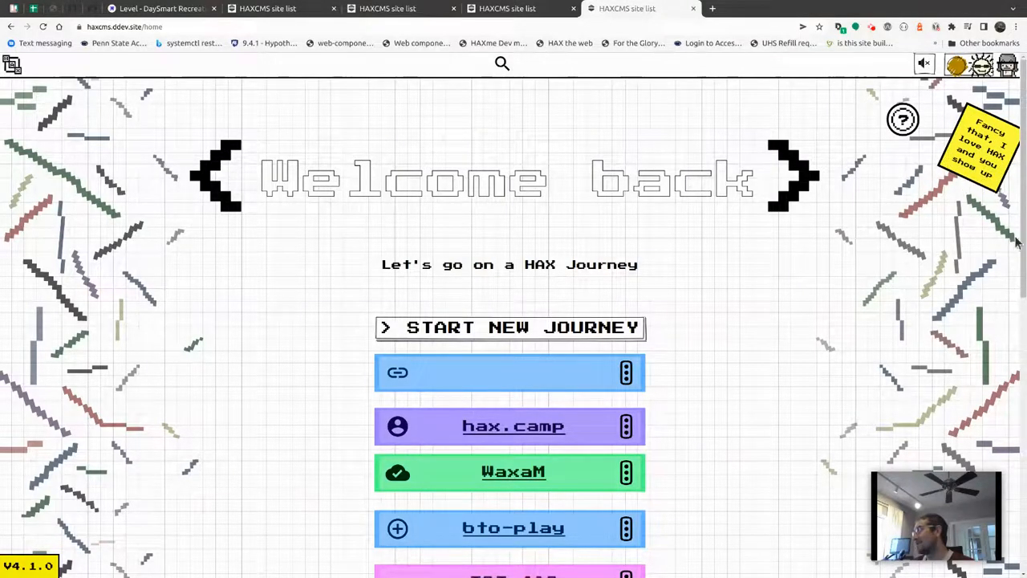